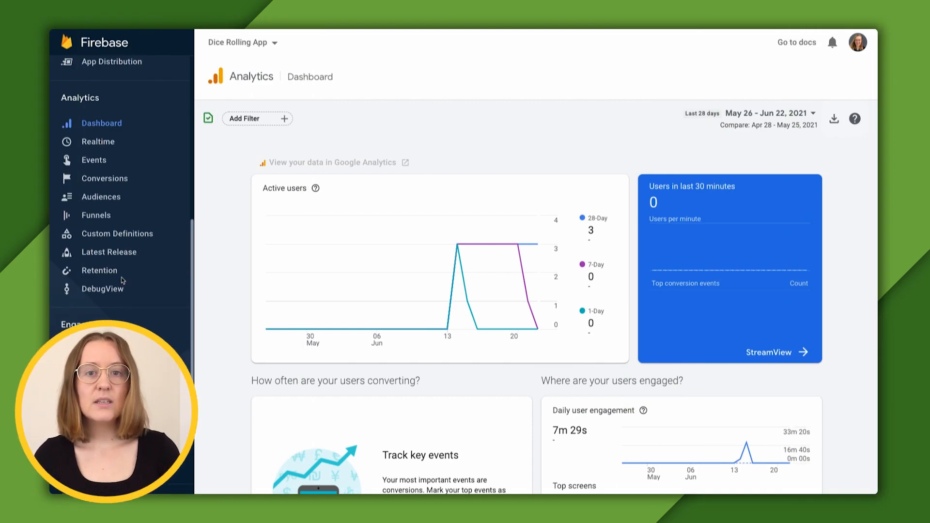
# Step: Navigate through the Events report to the empty Custom Definitions page of the Dice Rolling App
pyautogui.click(93, 160)
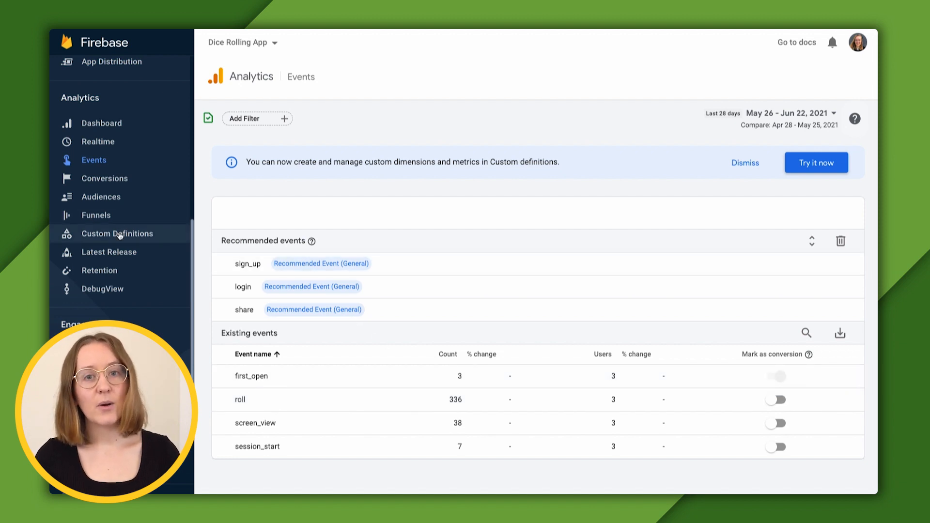
pyautogui.click(117, 233)
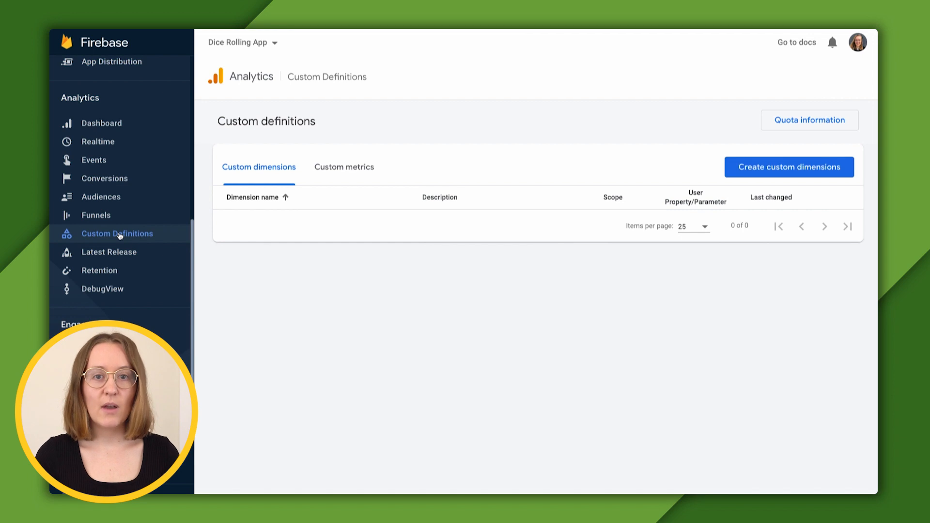
pyautogui.moveTo(275, 257)
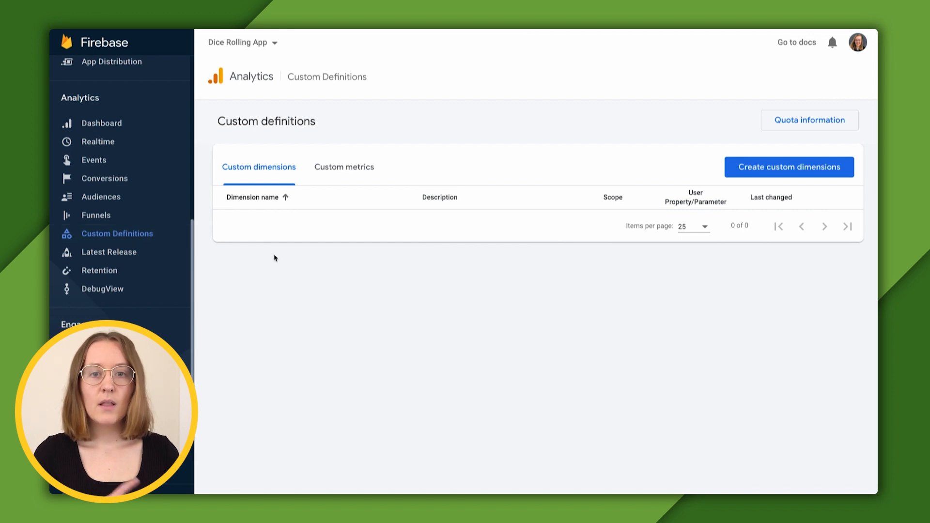
pyautogui.moveTo(446, 288)
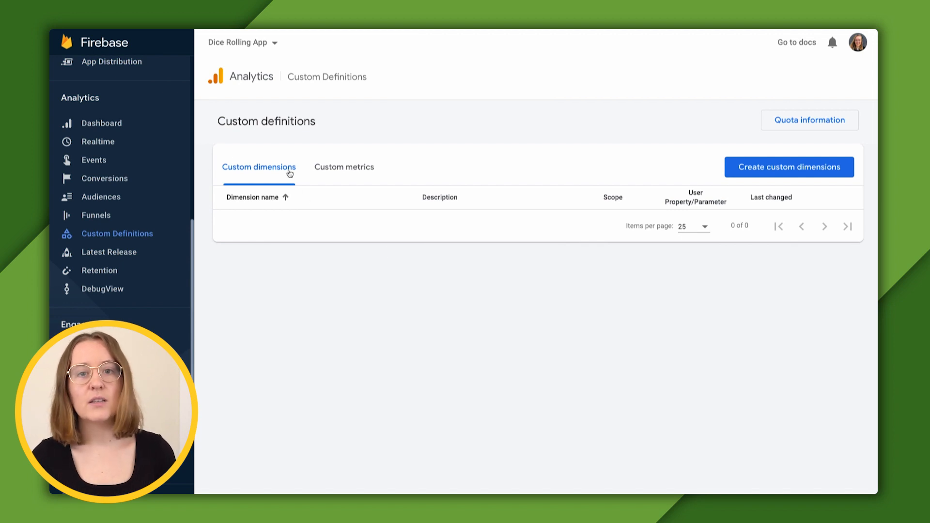
pyautogui.moveTo(567, 292)
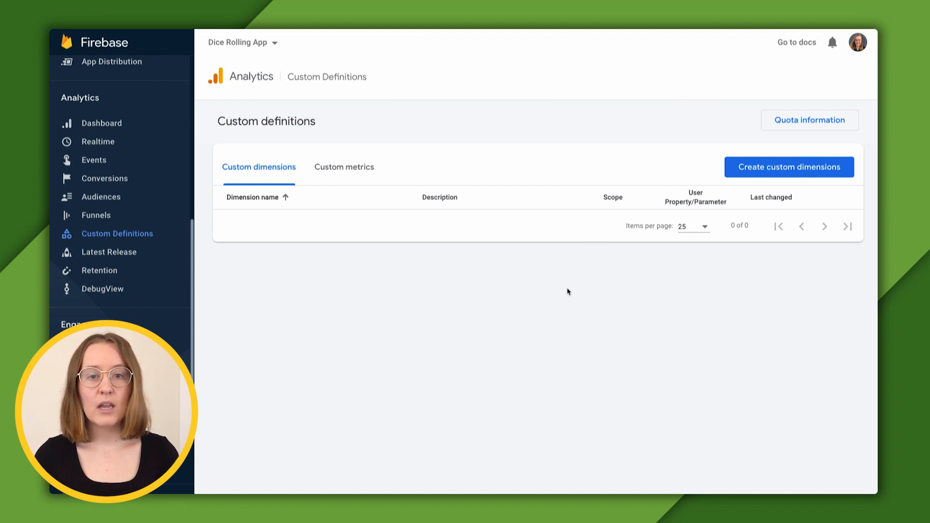
# Step: Start a custom dimension named doubles with a 'whether o...' description, keeping Event scope
pyautogui.click(789, 166)
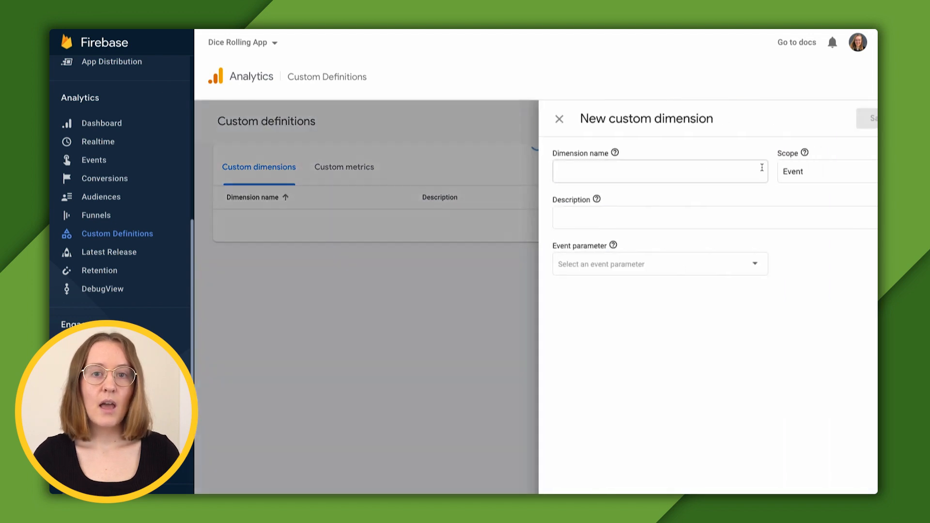
pyautogui.write('doub')
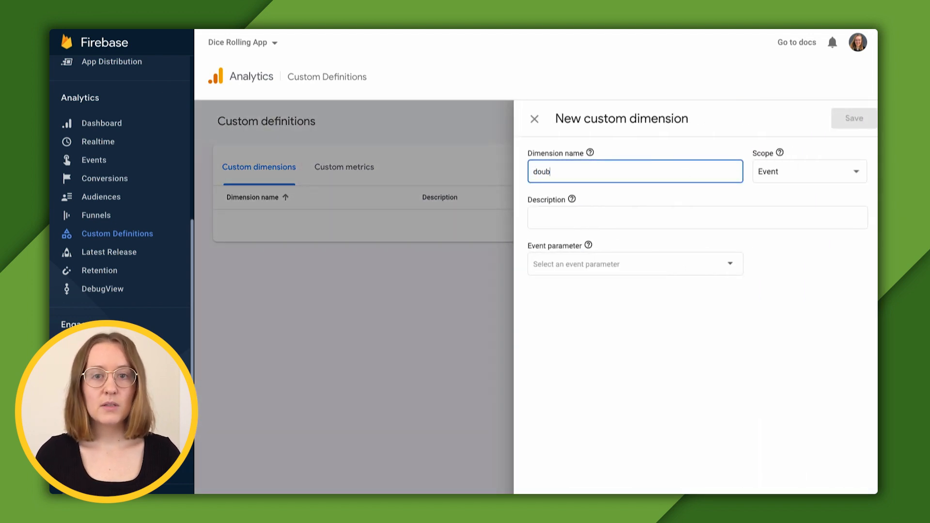
pyautogui.write('les')
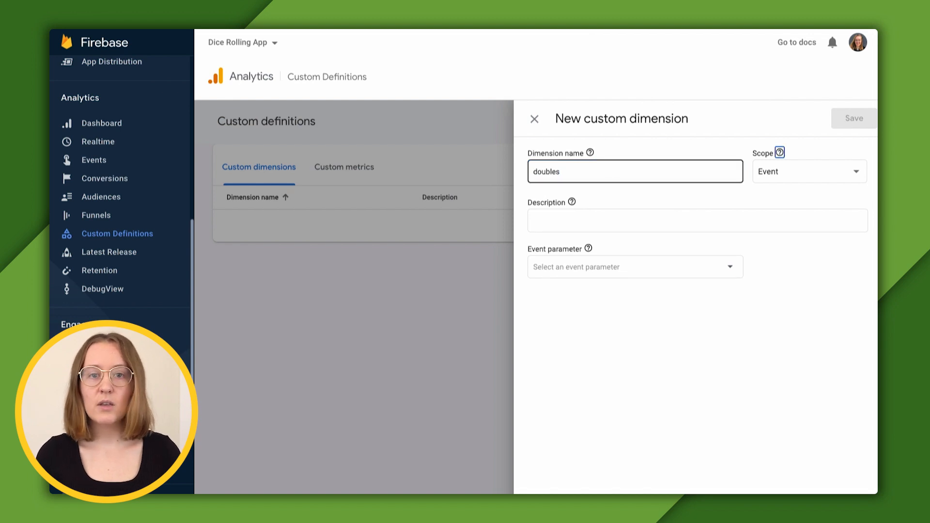
pyautogui.write('whether or not the user rolled doubles')
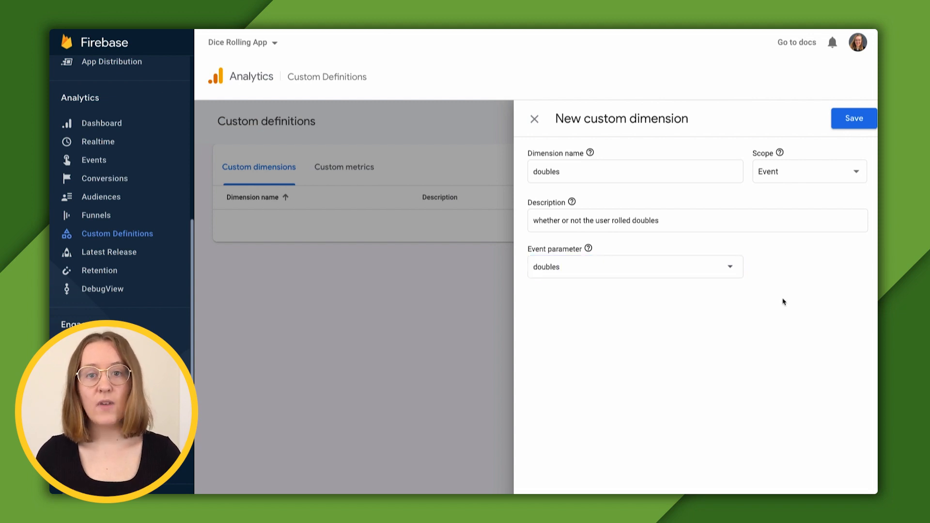
pyautogui.click(808, 170)
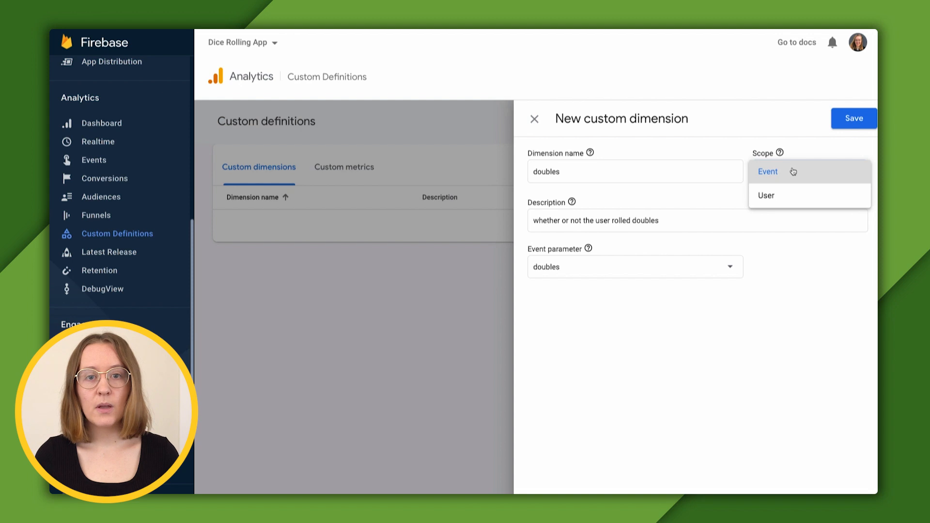
pyautogui.click(768, 171)
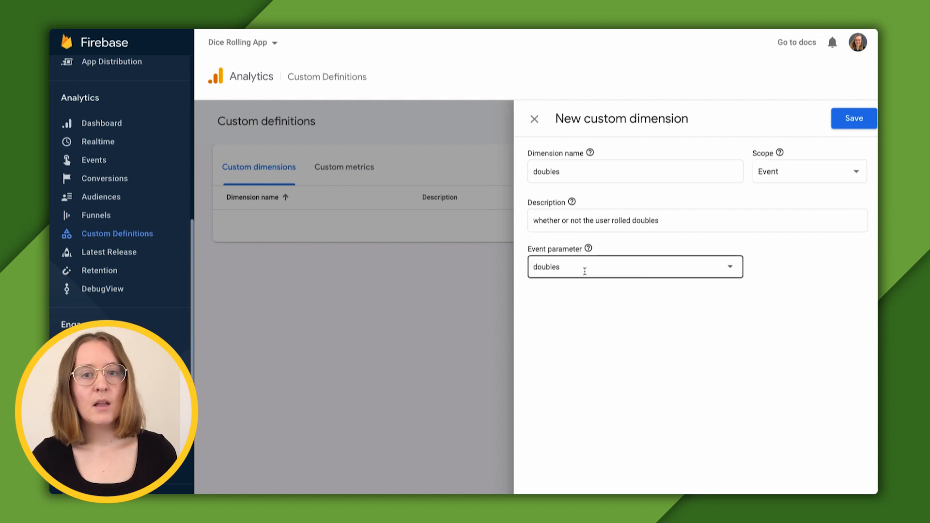
pyautogui.moveTo(639, 279)
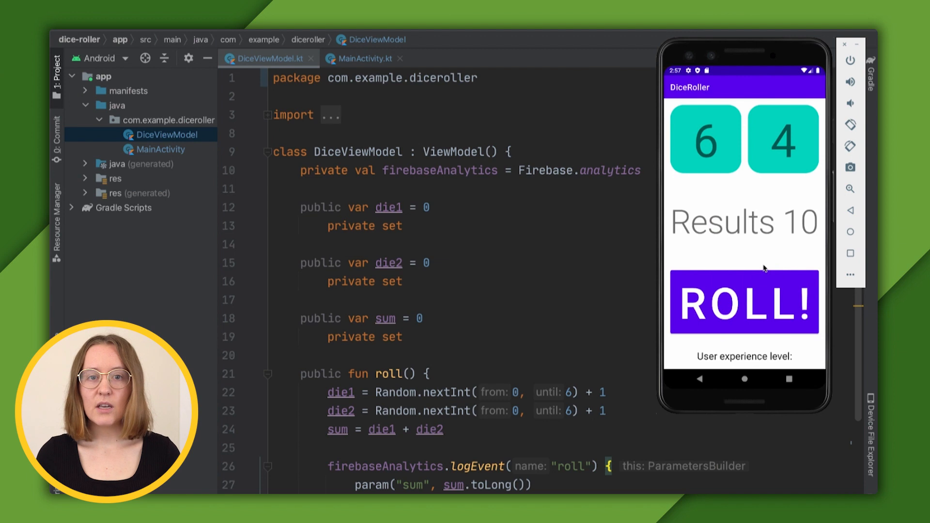
pyautogui.moveTo(797, 242)
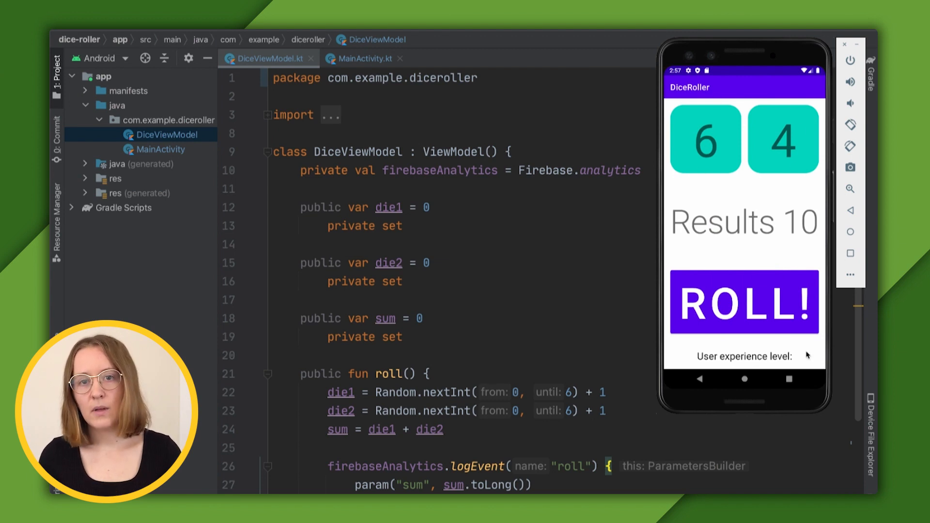
# Step: Roll the dice three times with the ROLL! button in the emulated DiceRoller app
pyautogui.click(743, 302)
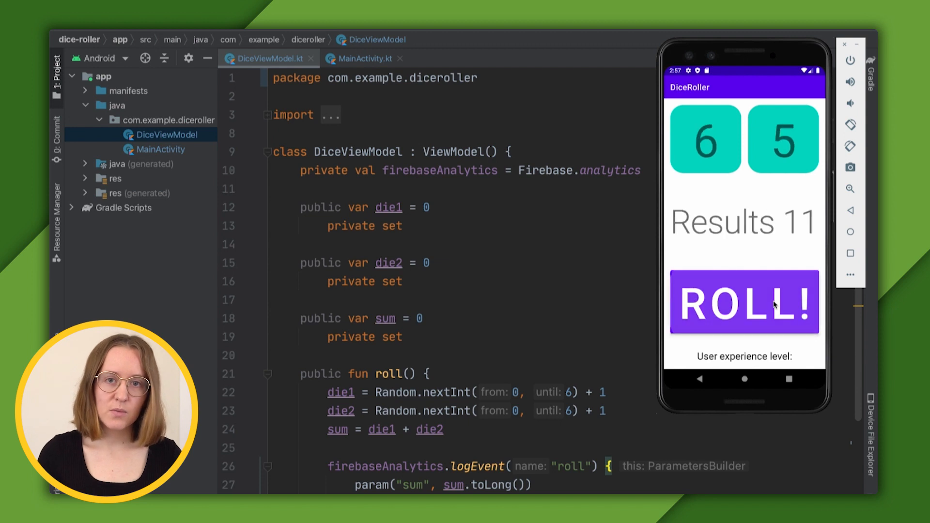
pyautogui.click(744, 302)
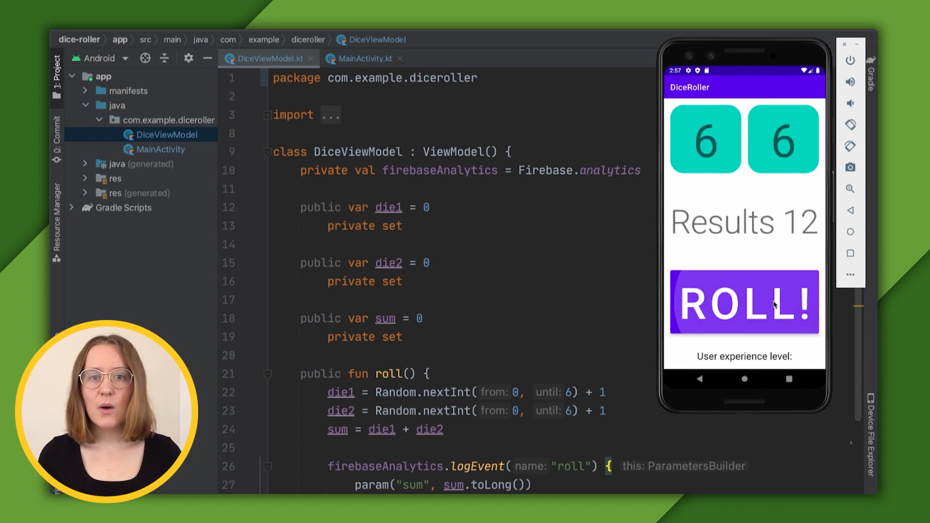
pyautogui.click(743, 302)
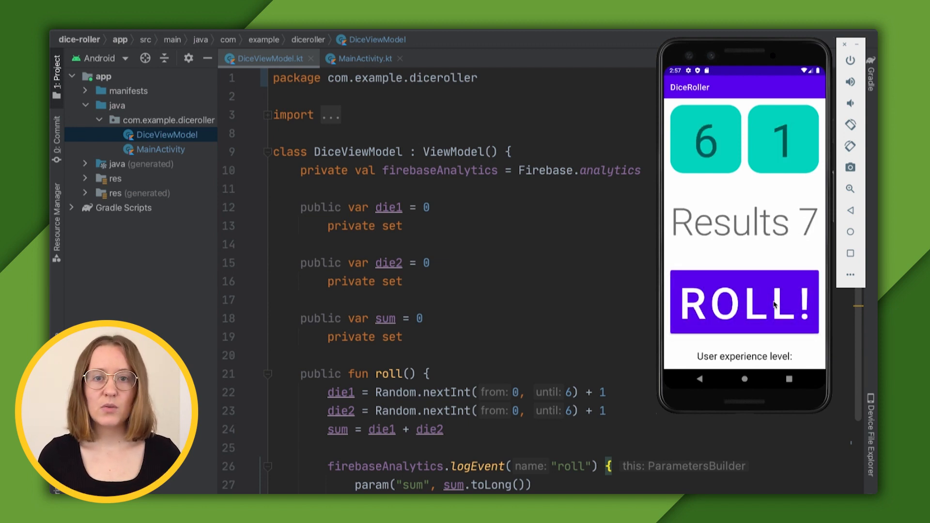
pyautogui.moveTo(763, 353)
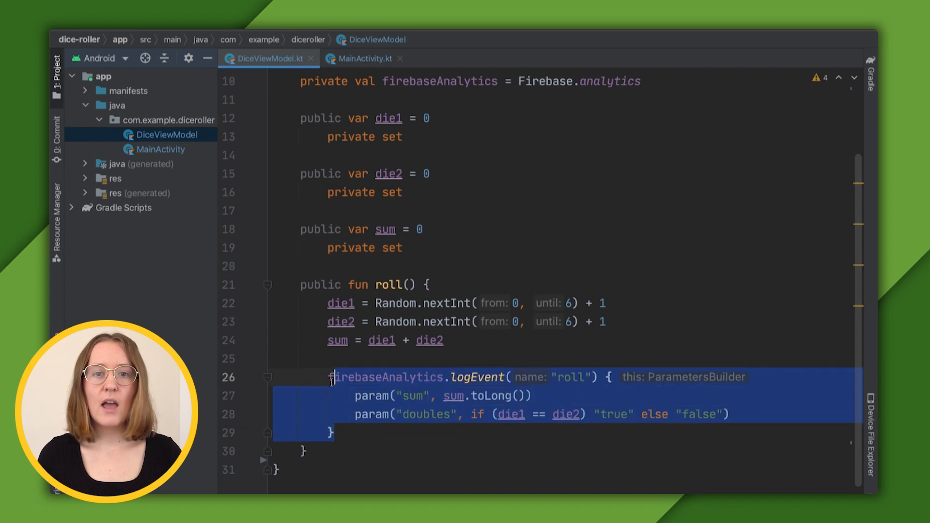
pyautogui.click(332, 433)
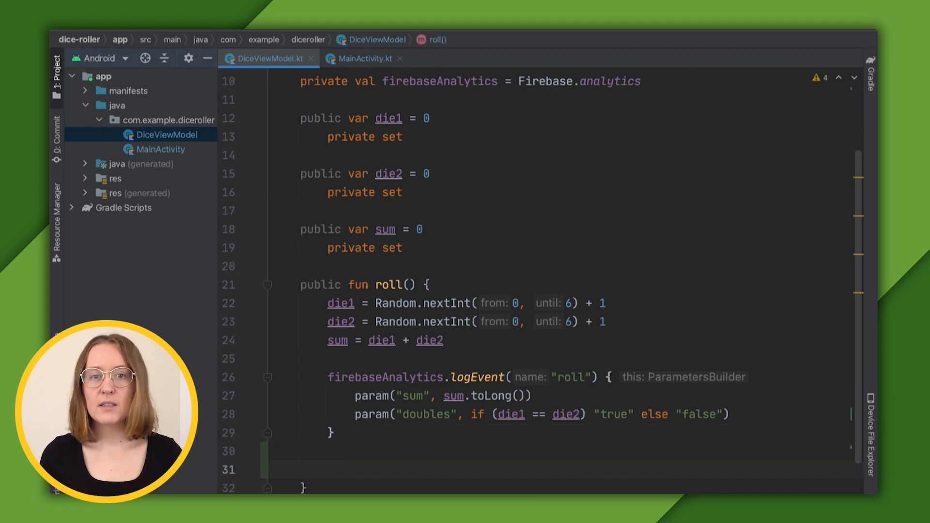
pyautogui.write('fir')
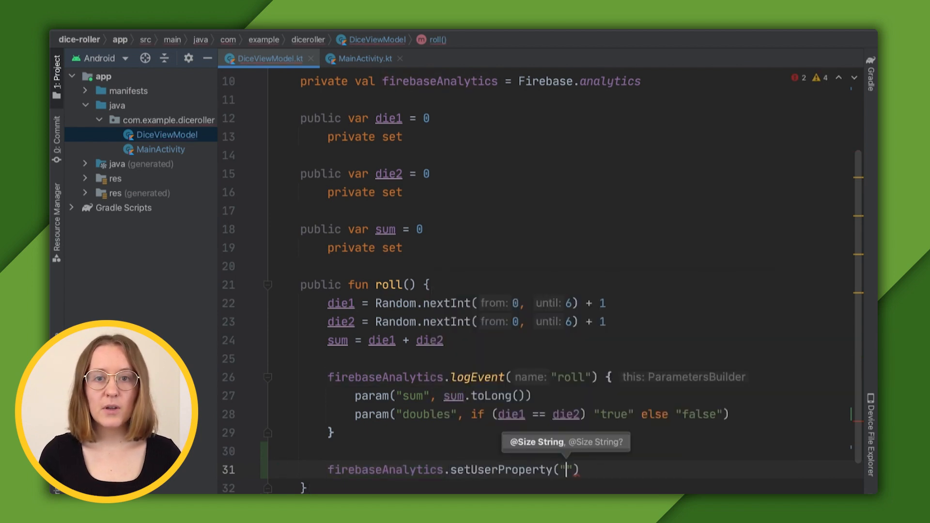
pyautogui.write('experience_l')
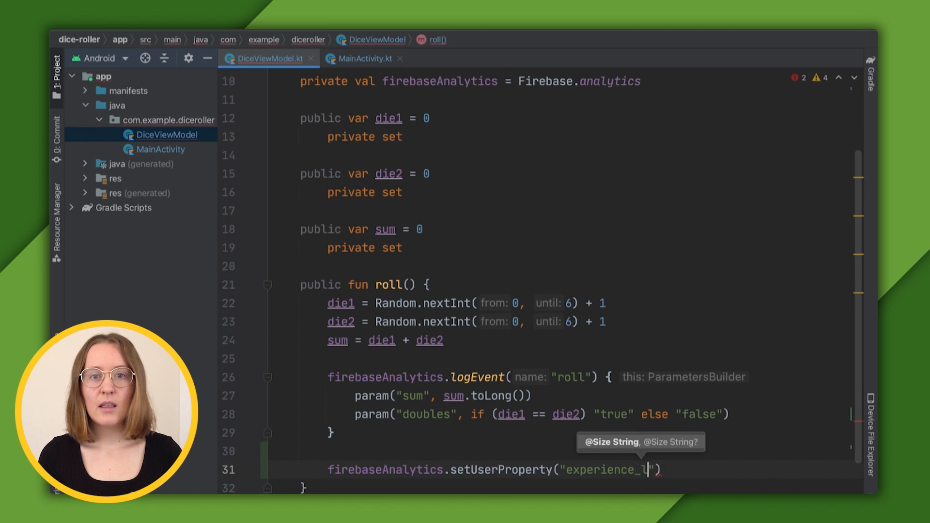
pyautogui.write('evel", "')
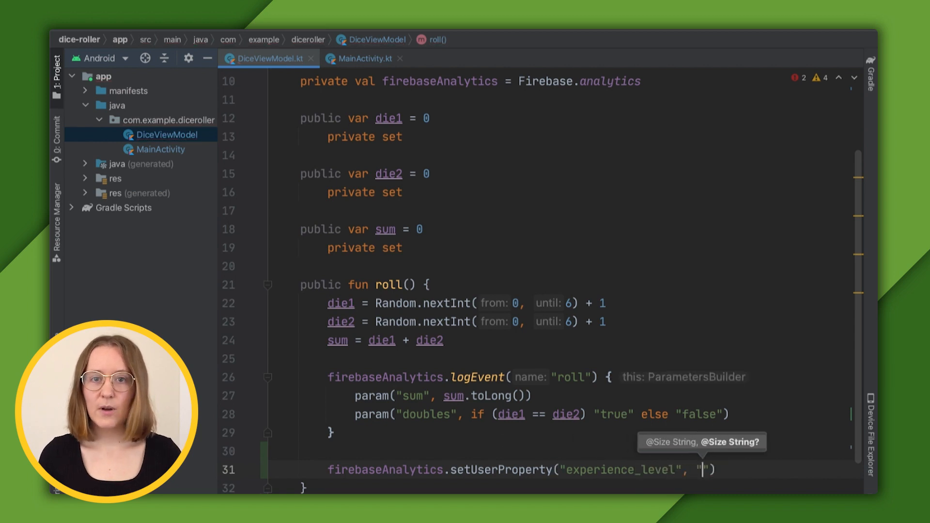
pyautogui.write('Expert')
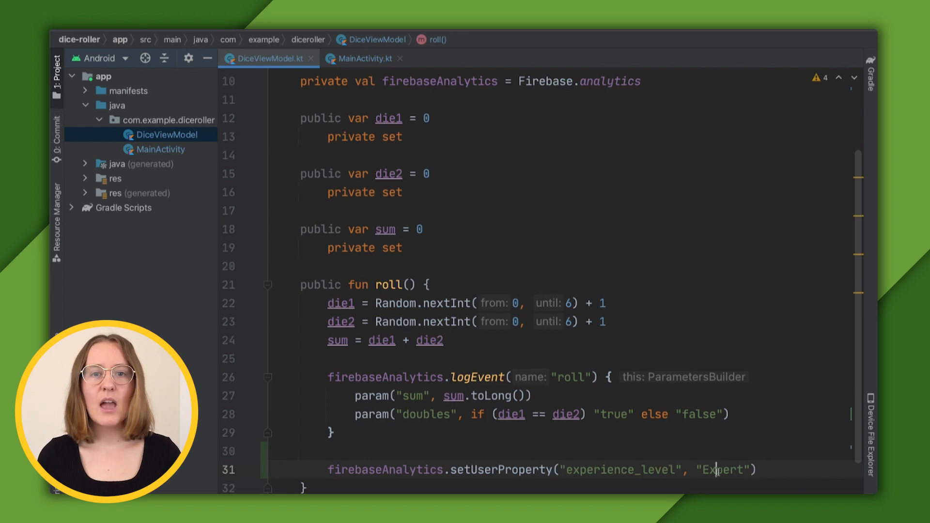
pyautogui.doubleClick(723, 470)
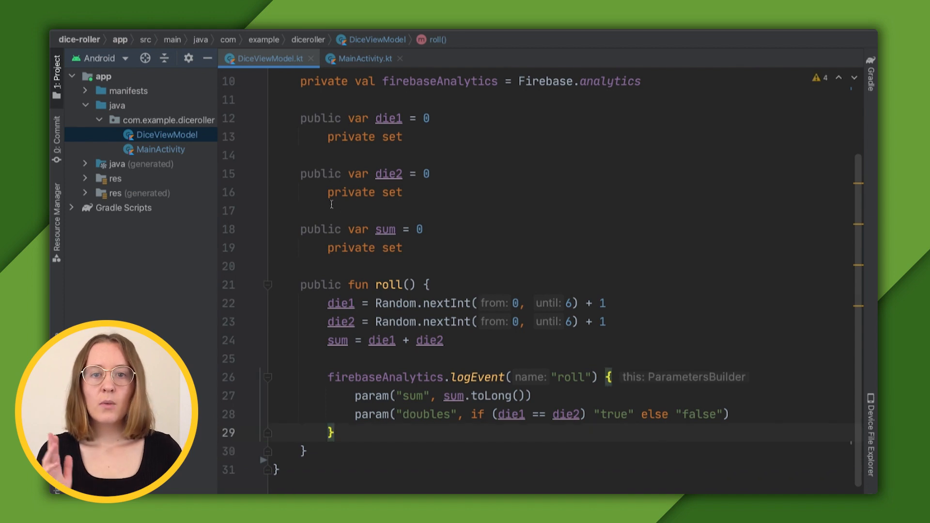
pyautogui.click(168, 135)
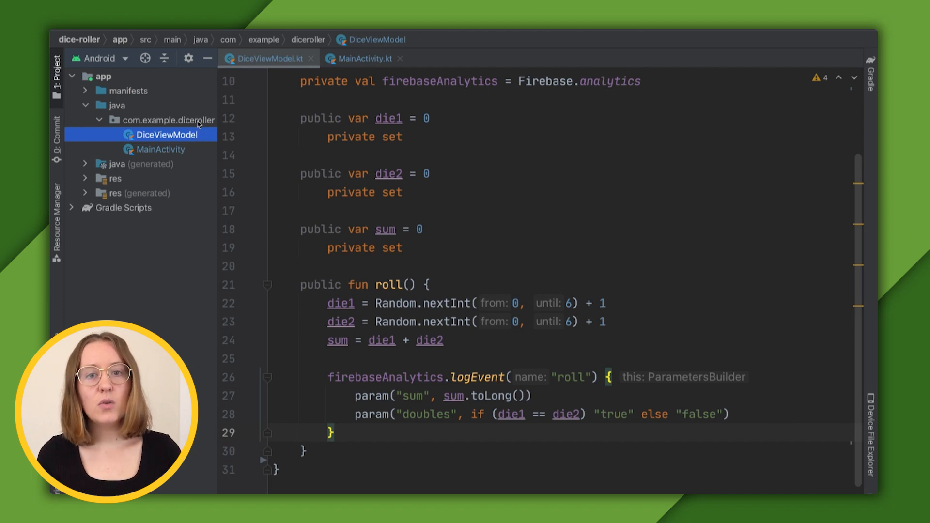
# Step: Create a new Kotlin class UserViewModel in the diceroller package
pyautogui.rightClick(170, 119)
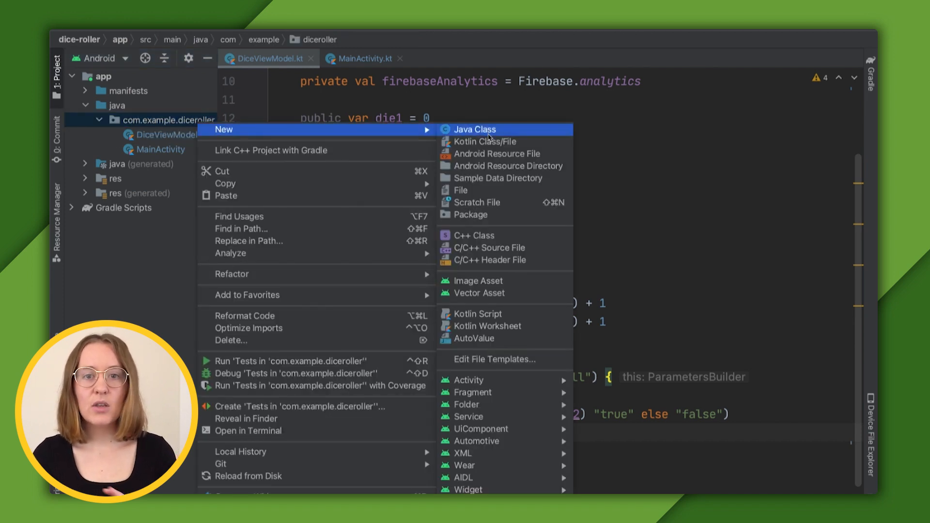
pyautogui.click(485, 141)
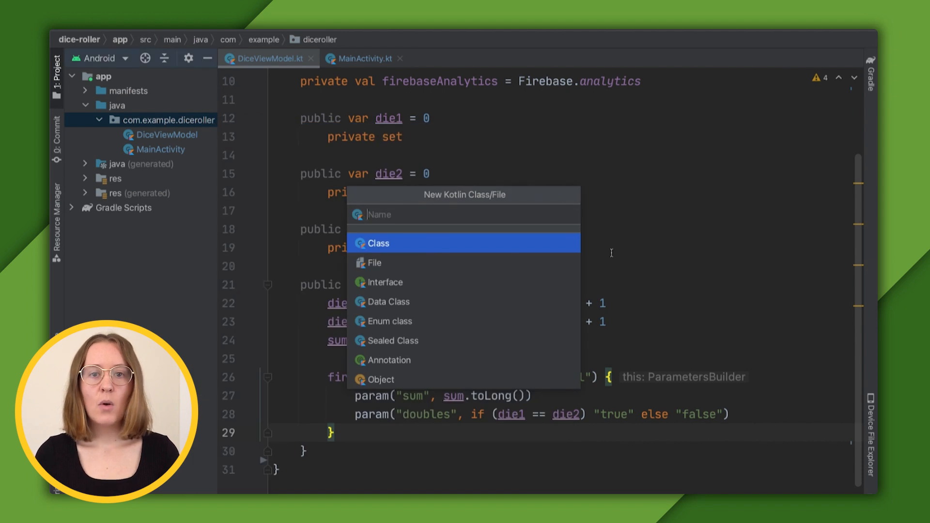
pyautogui.write('Us')
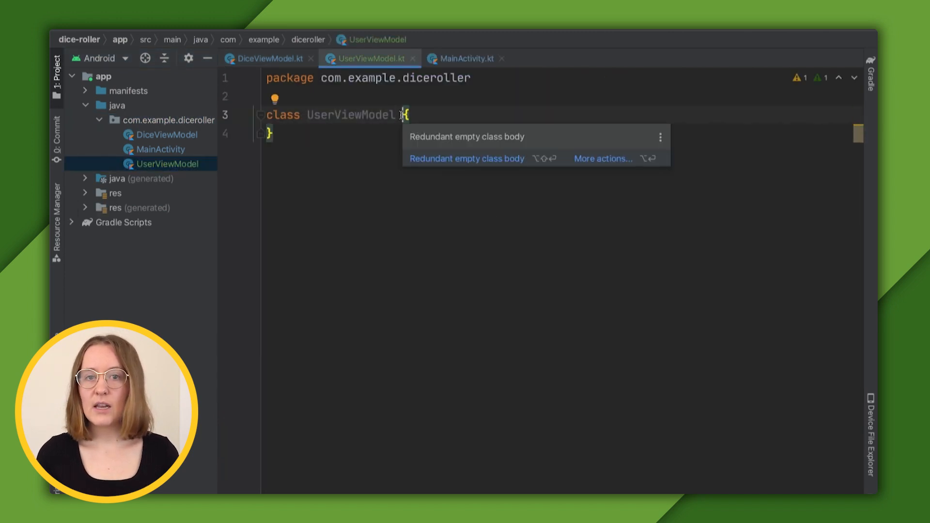
# Step: Extend ViewModel, declare updateExperienceLevel(experienceLevel) and a private firebaseAnalytics field
pyautogui.write(': ViewModel(')
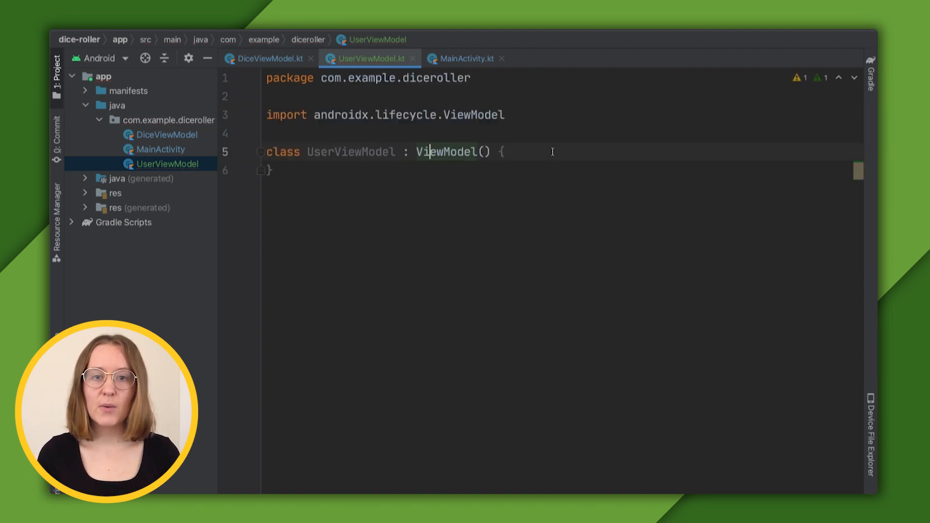
pyautogui.write('fun')
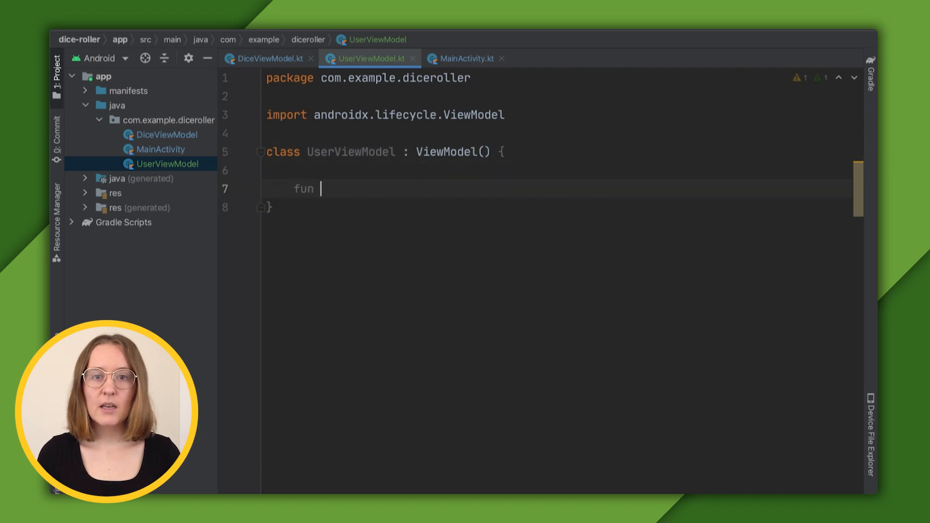
pyautogui.write('updateE')
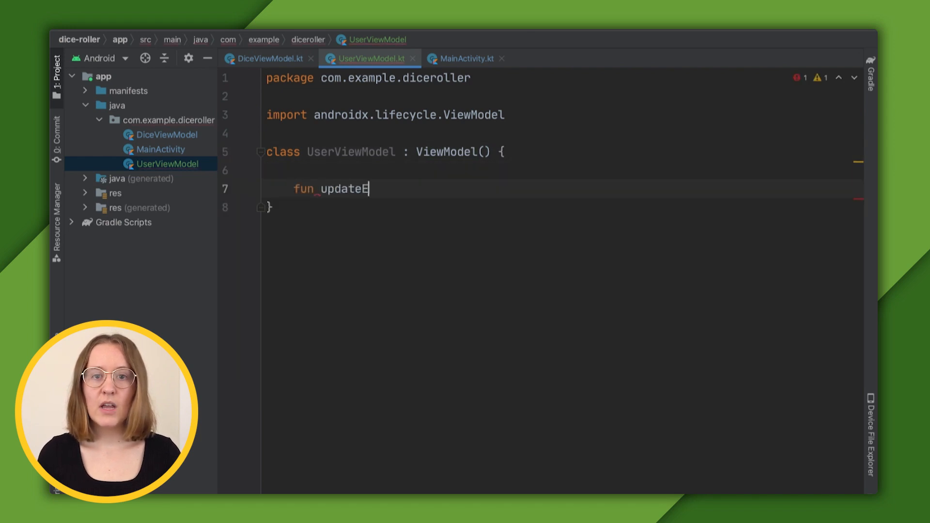
pyautogui.write('xperienceLEvel')
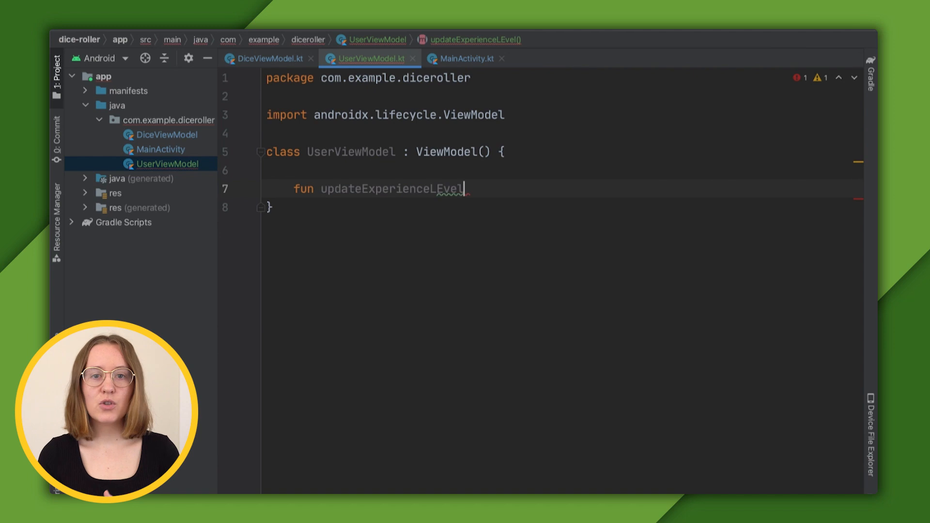
pyautogui.write('(exp')
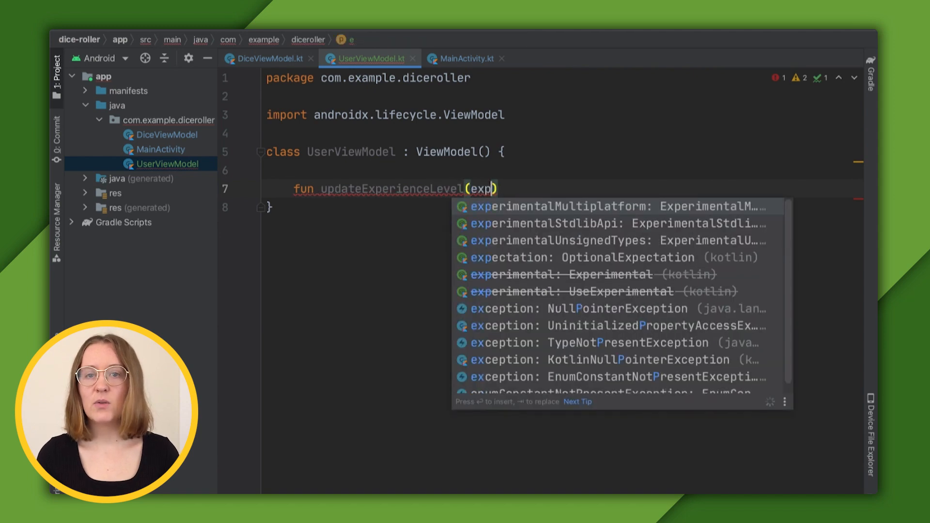
pyautogui.write('erienceLEv')
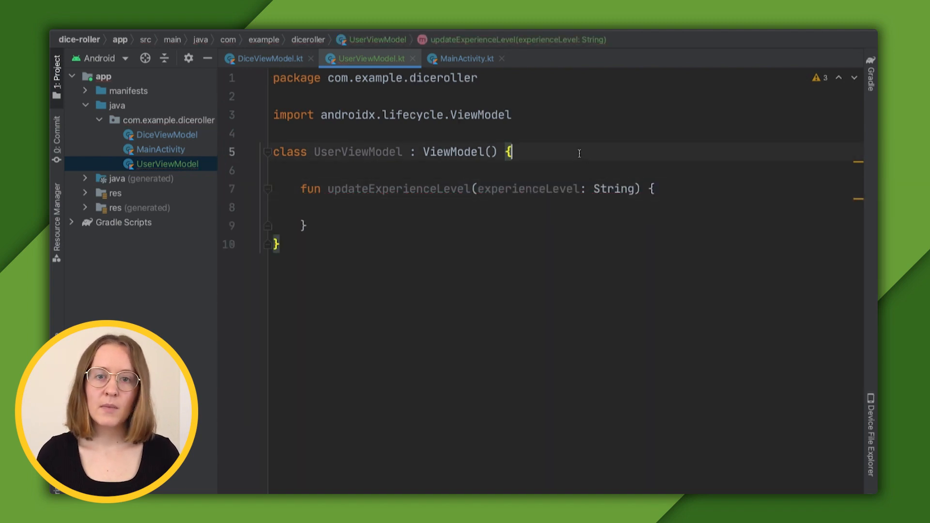
pyautogui.write('private')
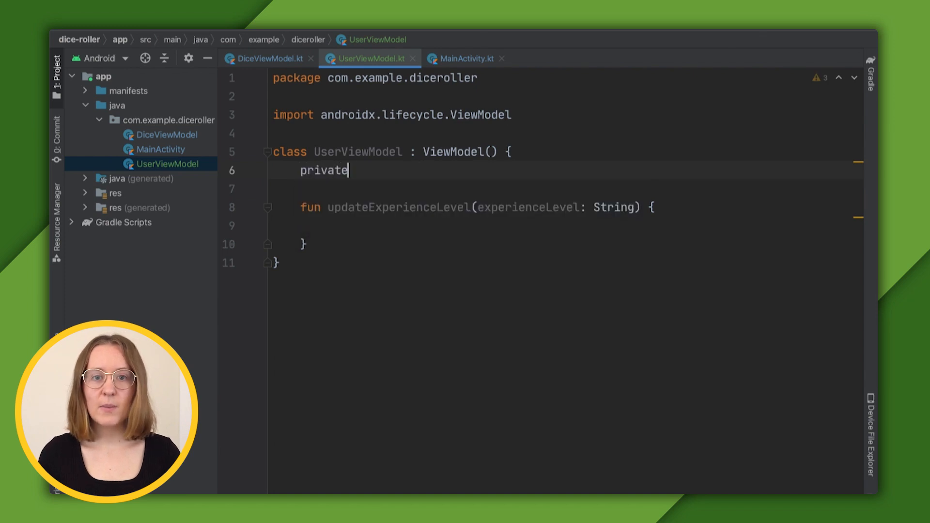
pyautogui.write('val firebaseAnalytics = Firebase.analytics')
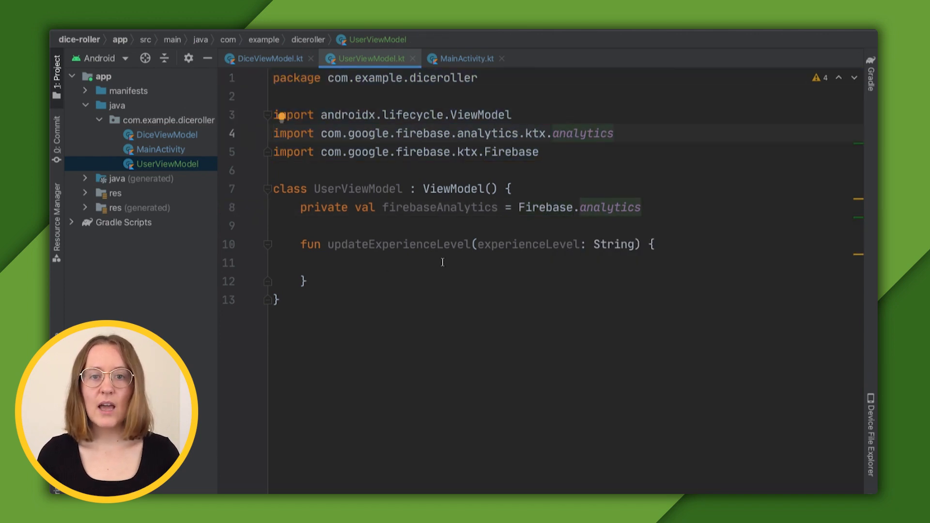
# Step: Implement the body as firebaseAnalytics.setUserProperty("experience_level", experienceLevel)
pyautogui.write('firebaseAnalytics')
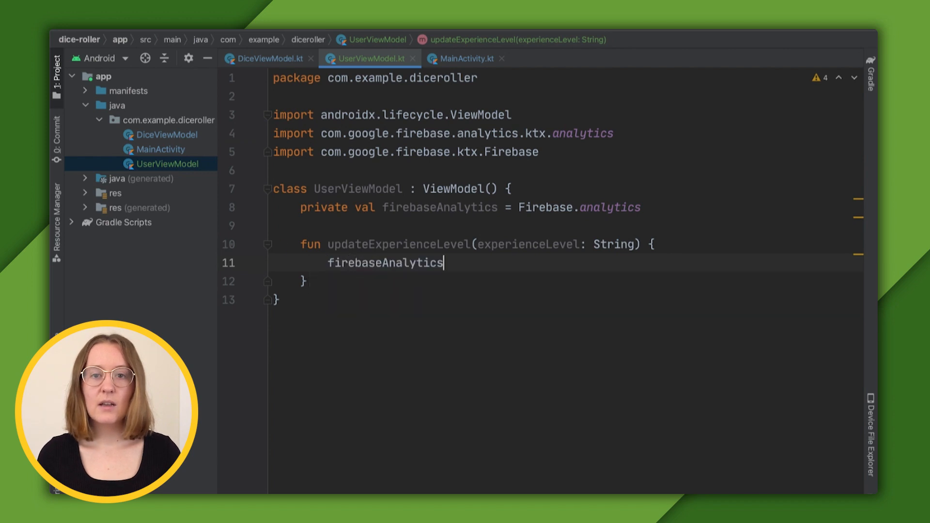
pyautogui.write('.set')
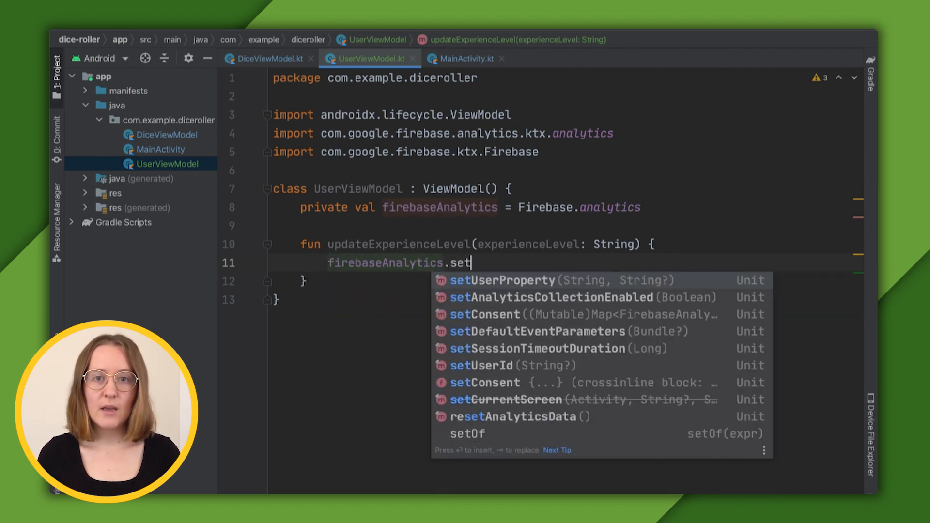
pyautogui.click(502, 280)
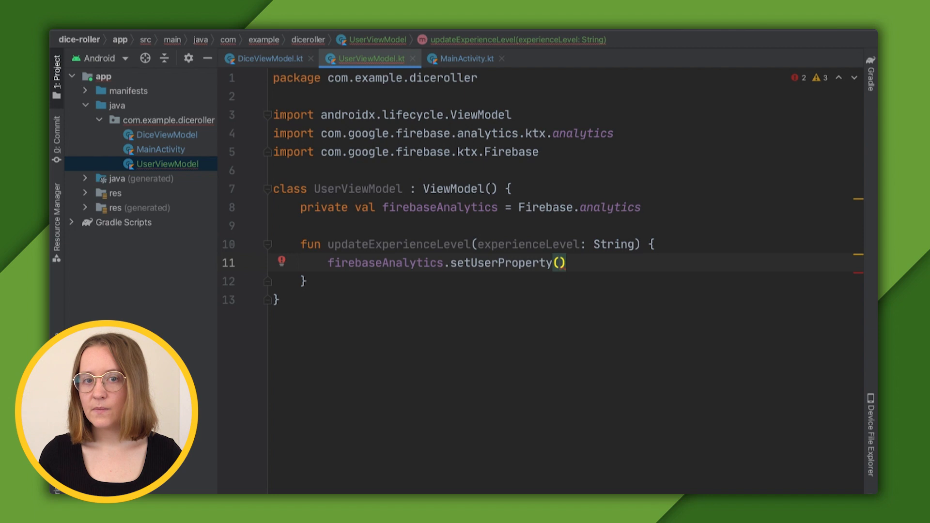
pyautogui.write('"experience"')
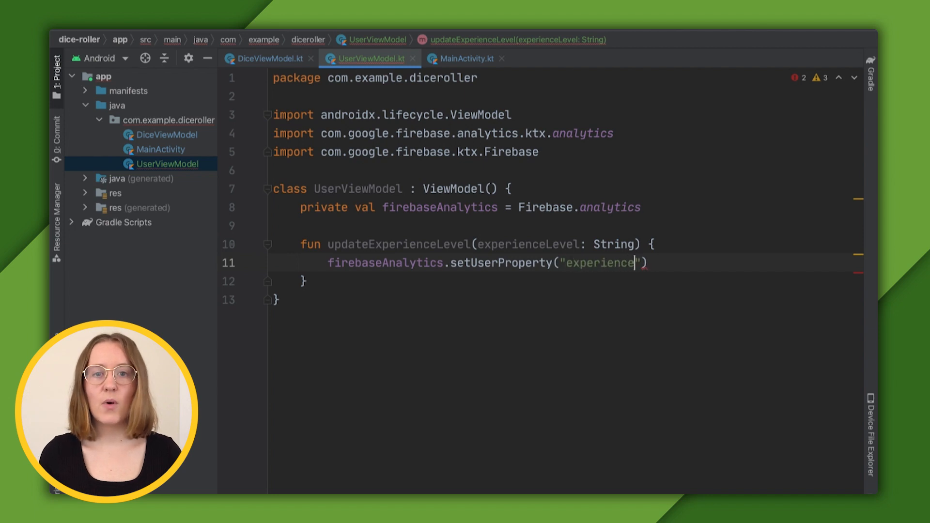
pyautogui.write('_level",')
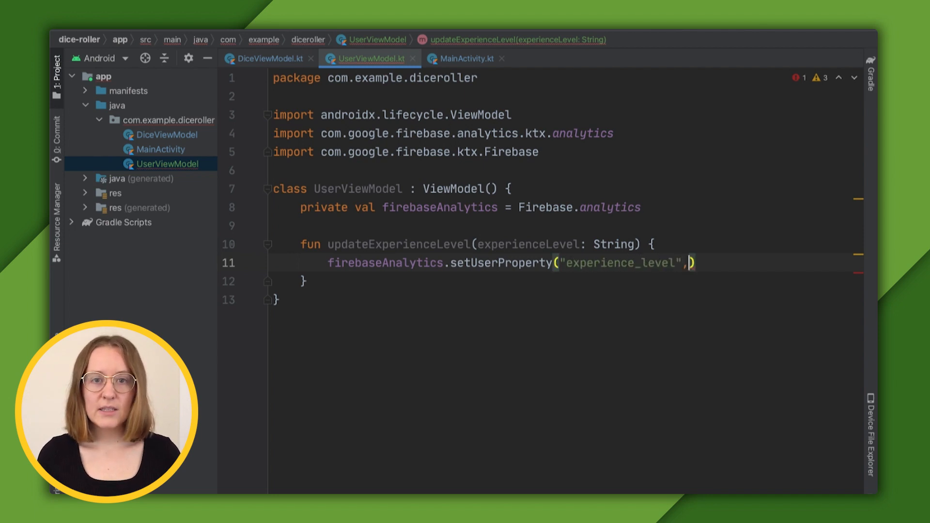
pyautogui.write('experienceLevel')
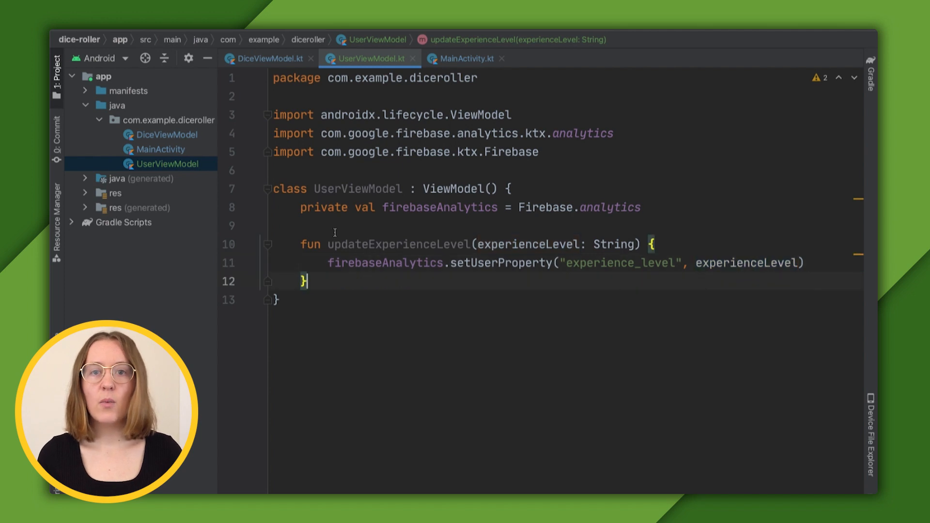
pyautogui.doubleClick(401, 245)
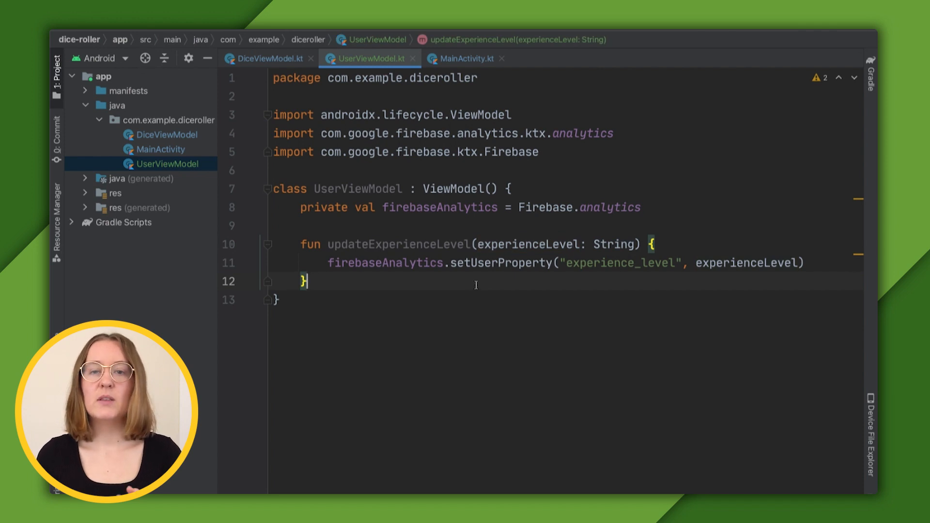
# Step: In MainActivity add a '// set user property!' comment and declare userModel: UserViewModel by viewModels()
pyautogui.click(467, 58)
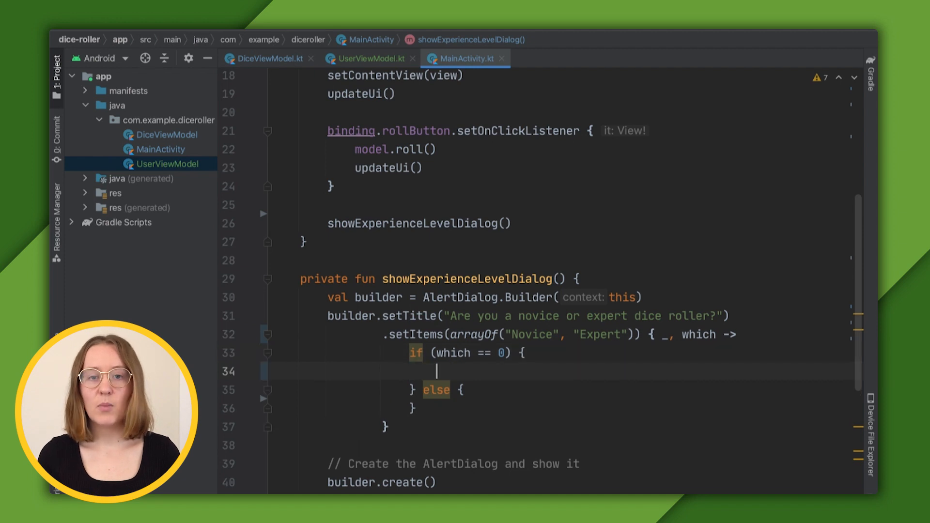
pyautogui.write('// set user prope')
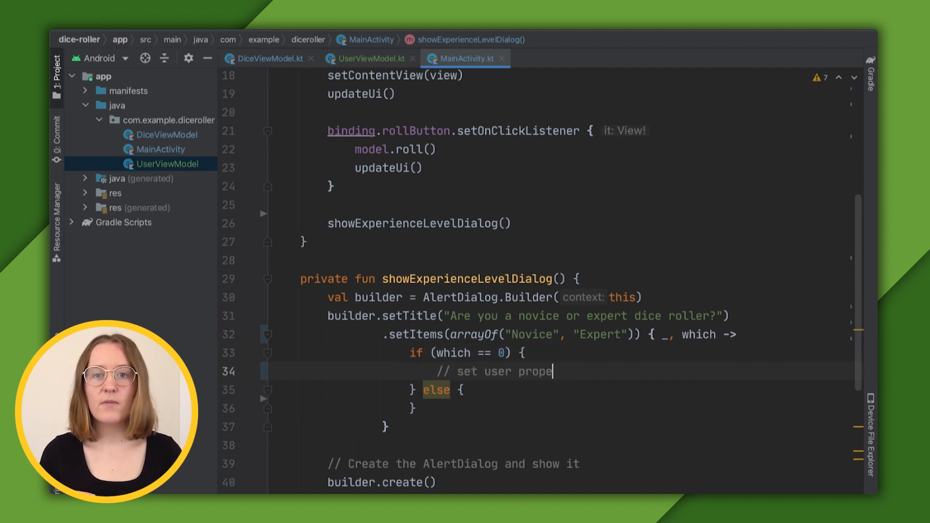
pyautogui.write('rty!')
pyautogui.write('private val')
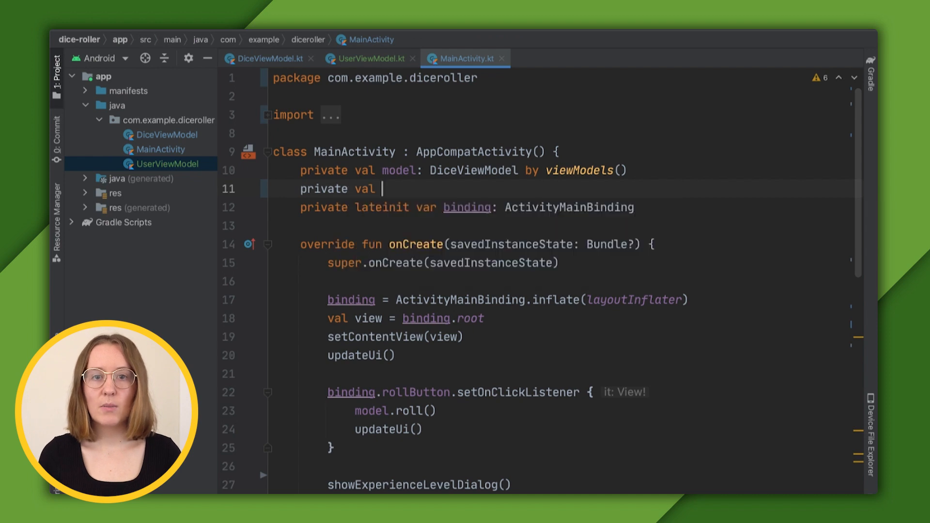
pyautogui.write('userModel: U')
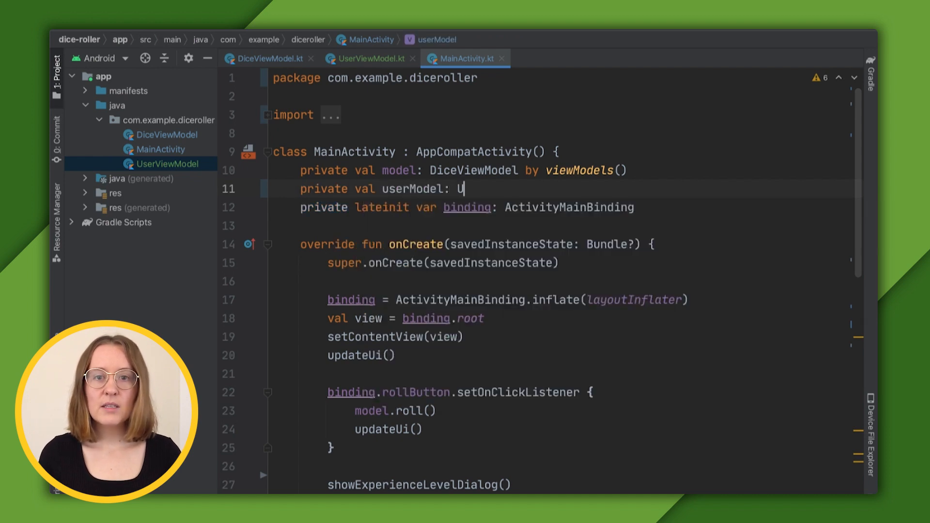
pyautogui.write('serViewModel by view')
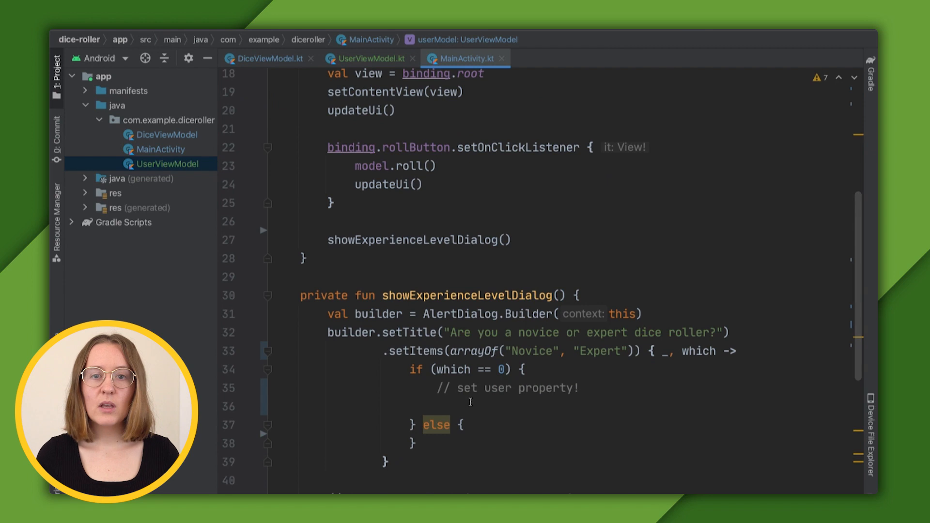
# Step: Call userModel.updateExperienceLevel for "Novice" and "Expert" in the dialog branches and add updateXPLevelUI("Novice")
pyautogui.write('userM')
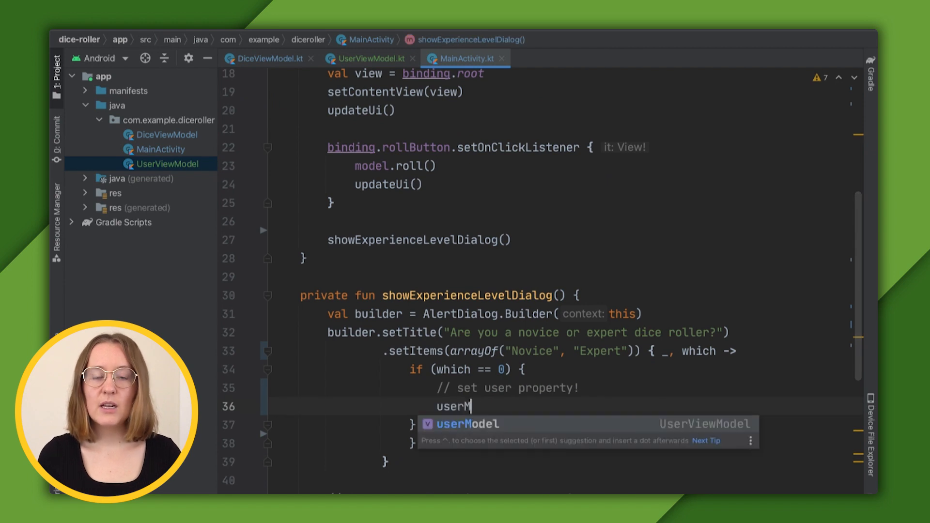
pyautogui.write('odel.updateExperienceLevel(')
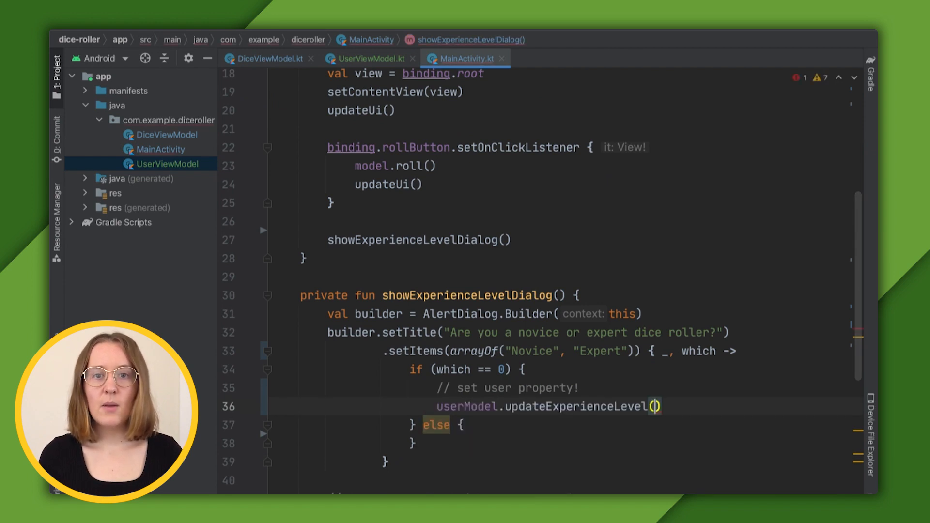
pyautogui.write('"Novice"')
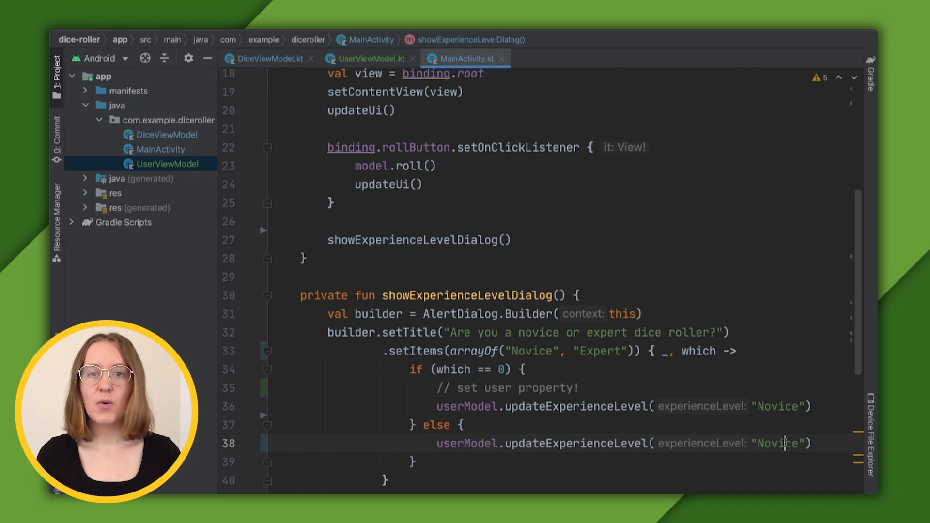
pyautogui.write('Expert')
pyautogui.write('updateXPLevelUI("')
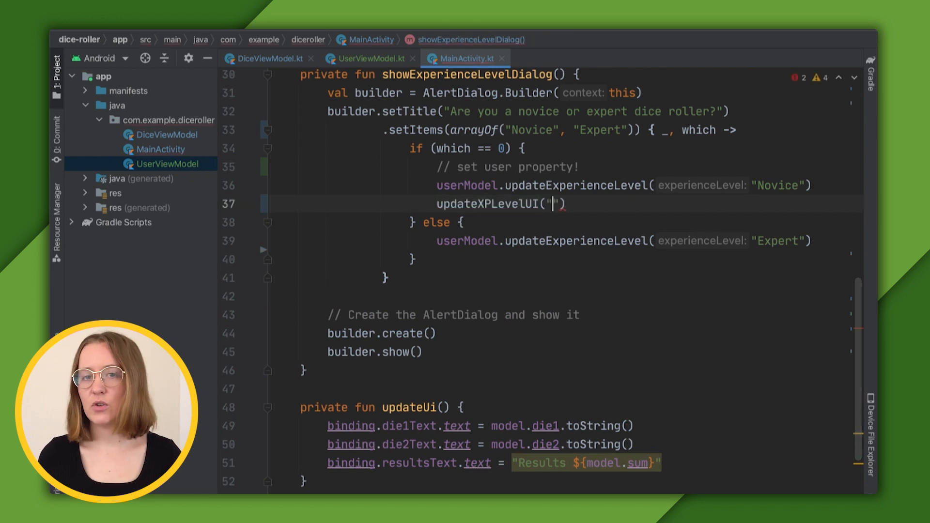
pyautogui.write('experienceLevel: "Novic')
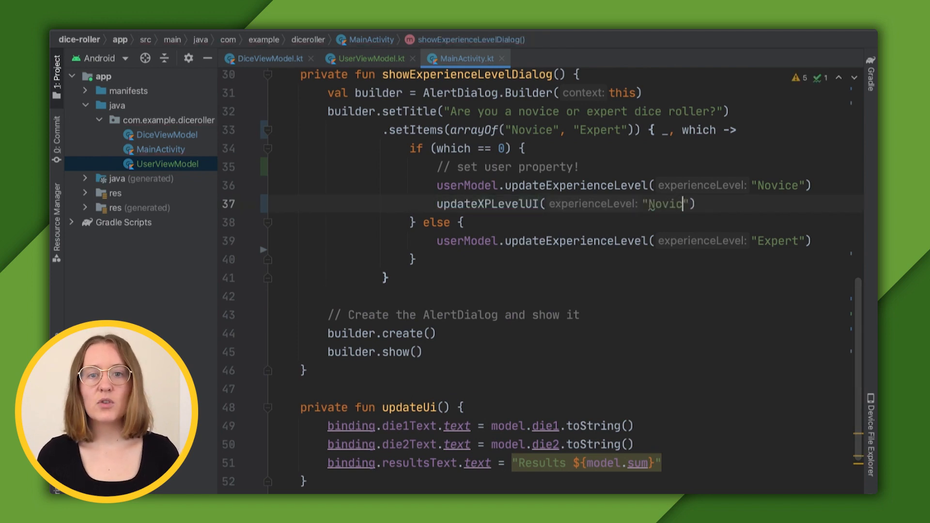
pyautogui.write('updateXPLevelUI( experienceLevel: "E')
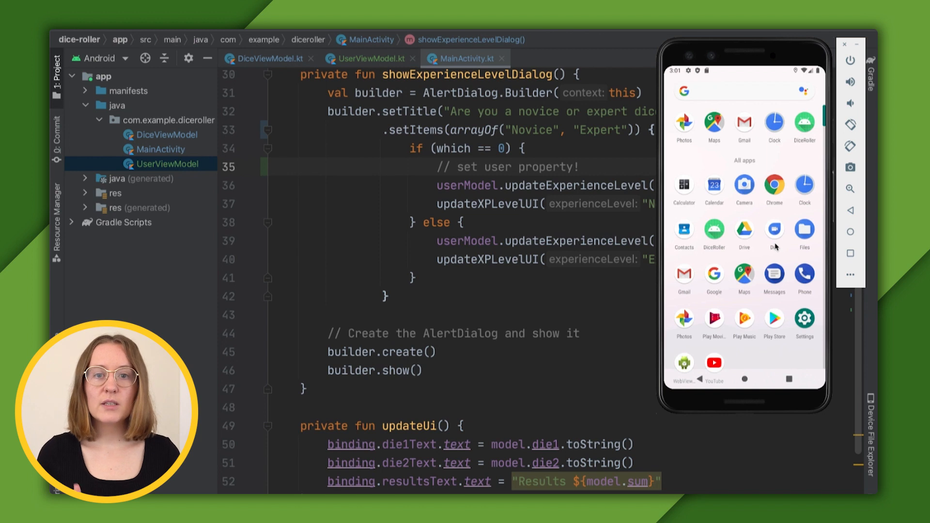
# Step: Choose Expert in the experience dialog and roll the dice three times
pyautogui.click(715, 232)
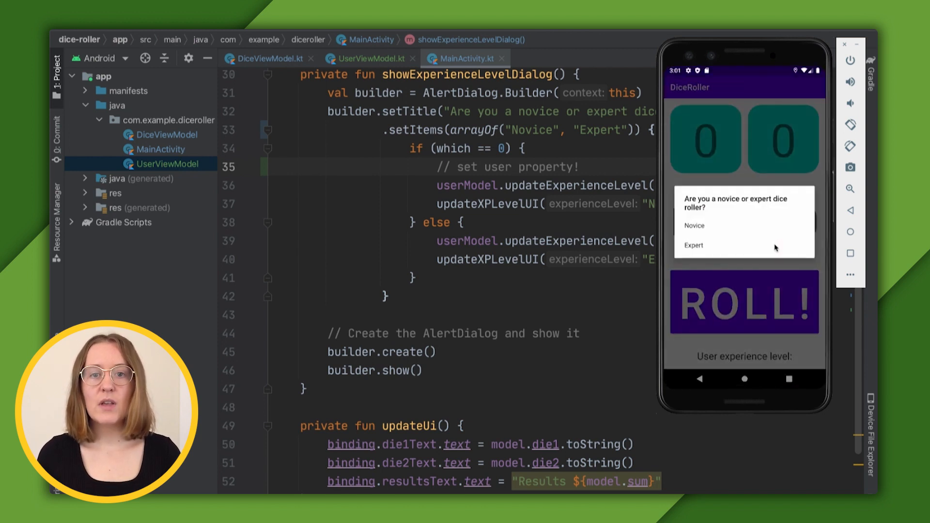
pyautogui.click(693, 245)
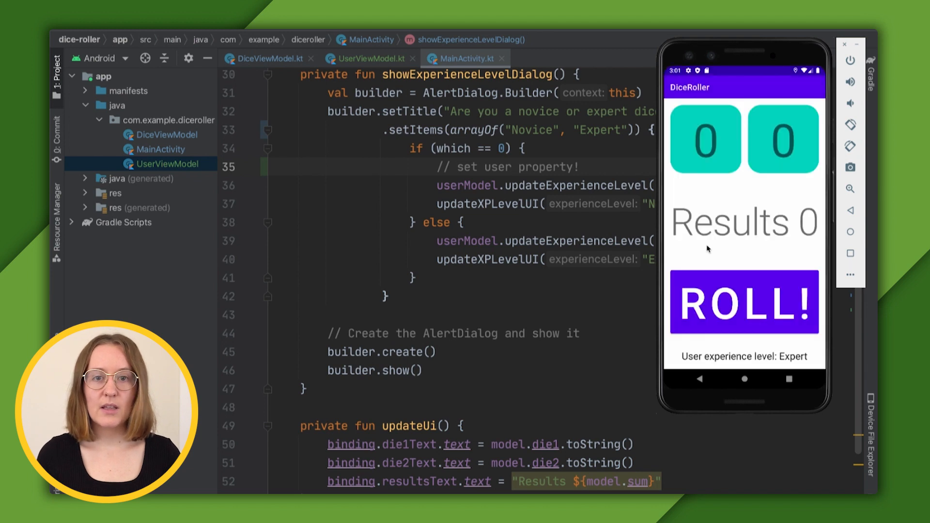
pyautogui.moveTo(781, 368)
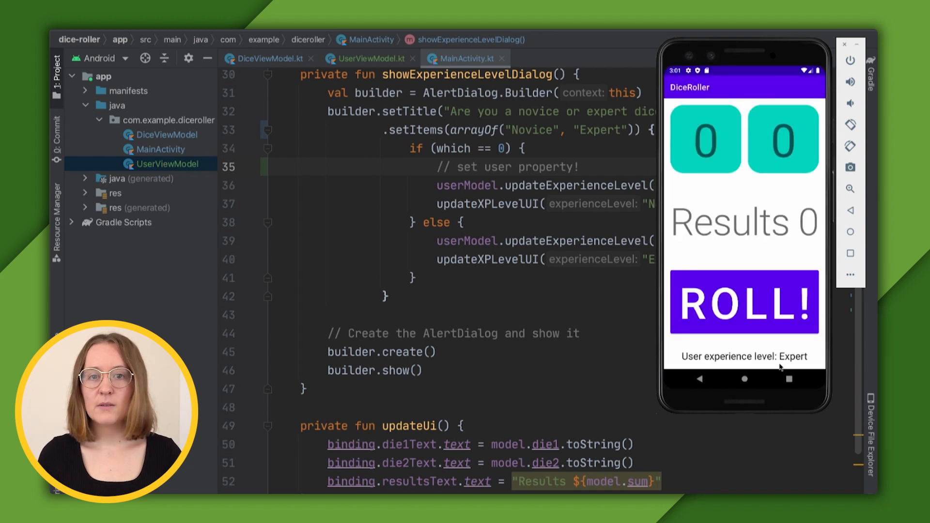
pyautogui.click(744, 303)
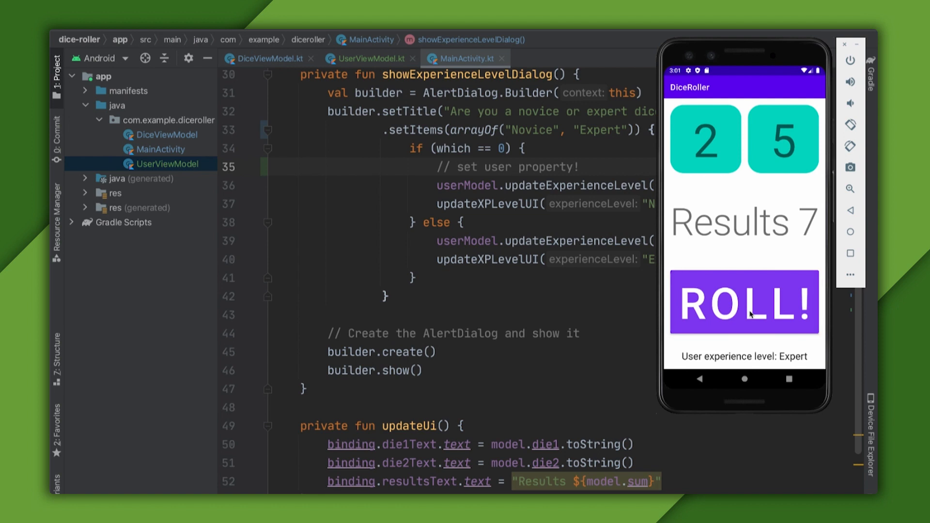
pyautogui.click(745, 302)
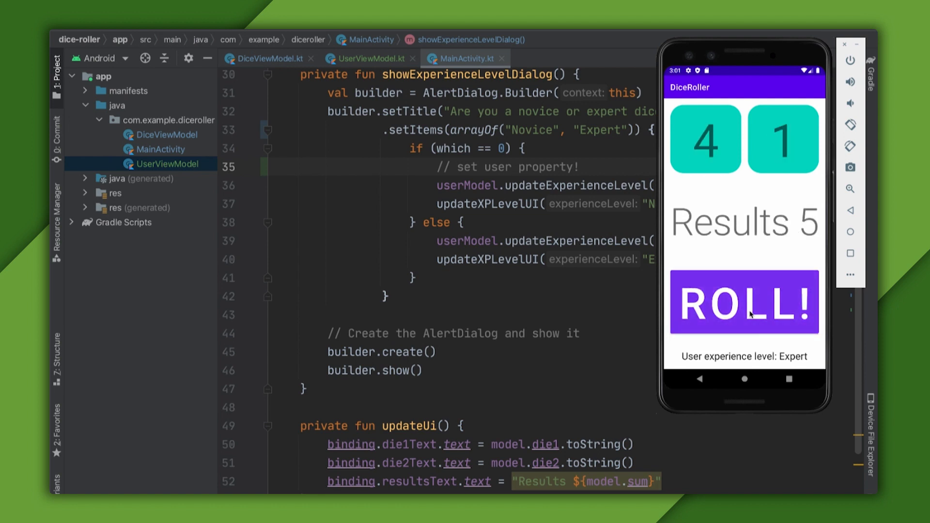
pyautogui.click(743, 303)
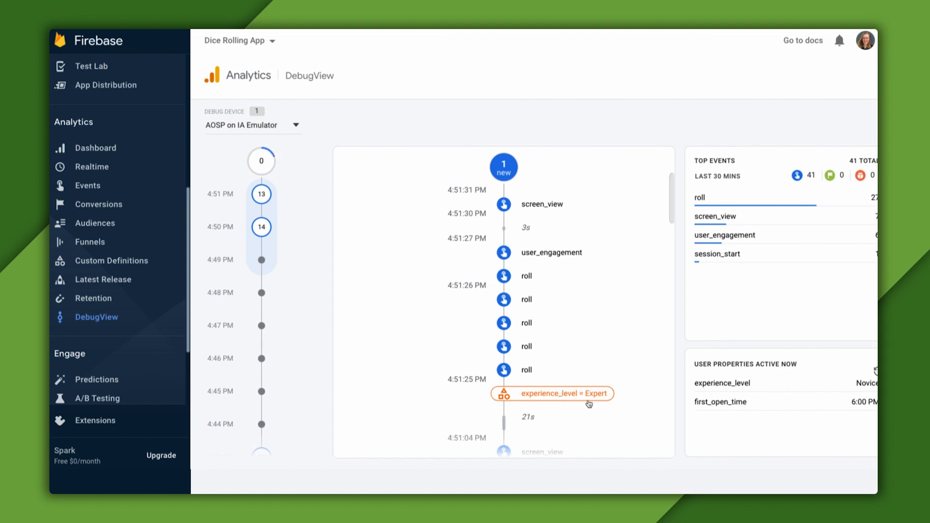
# Step: Inspect the experience_level = Expert property change and a roll event's user properties in DebugView
pyautogui.click(551, 393)
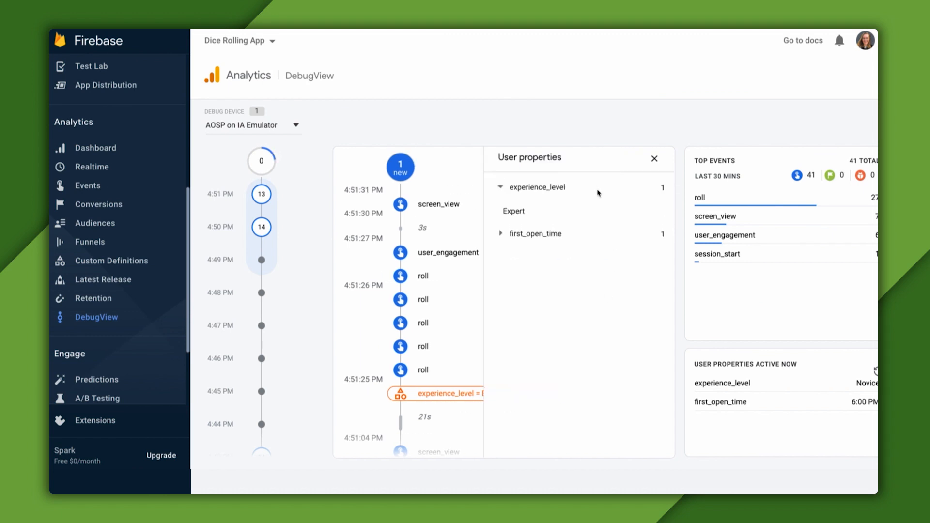
pyautogui.click(654, 158)
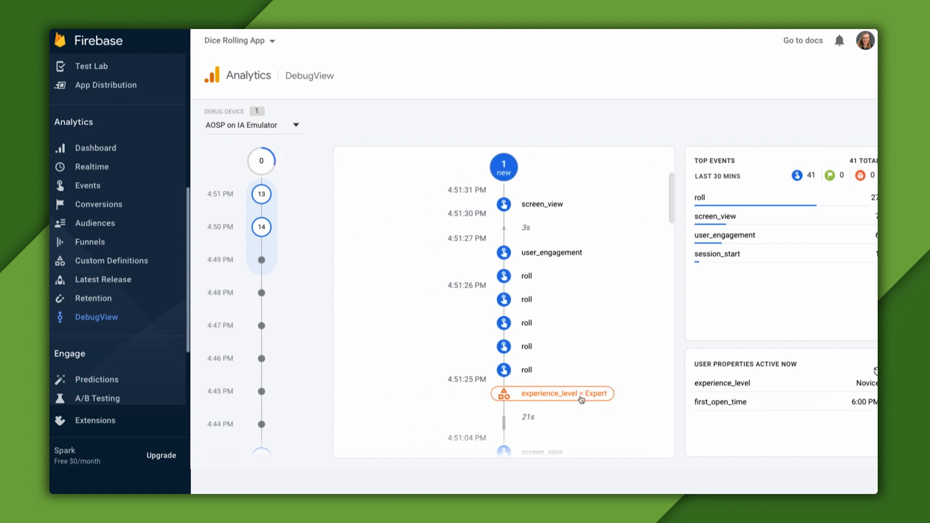
pyautogui.moveTo(477, 264)
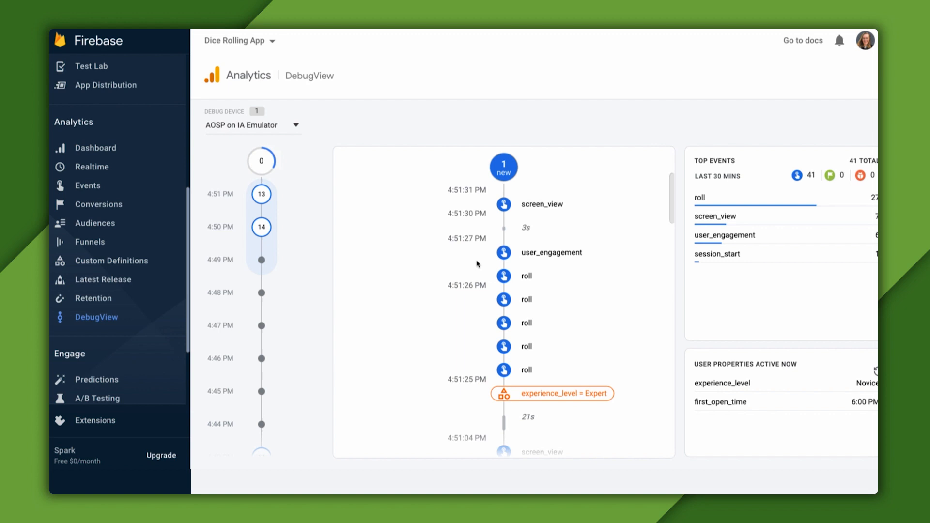
pyautogui.moveTo(552, 400)
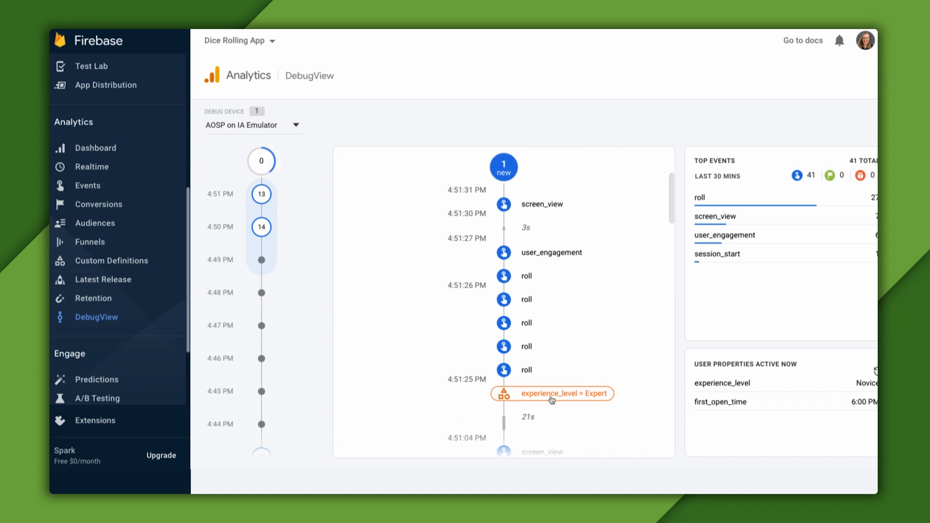
pyautogui.click(526, 276)
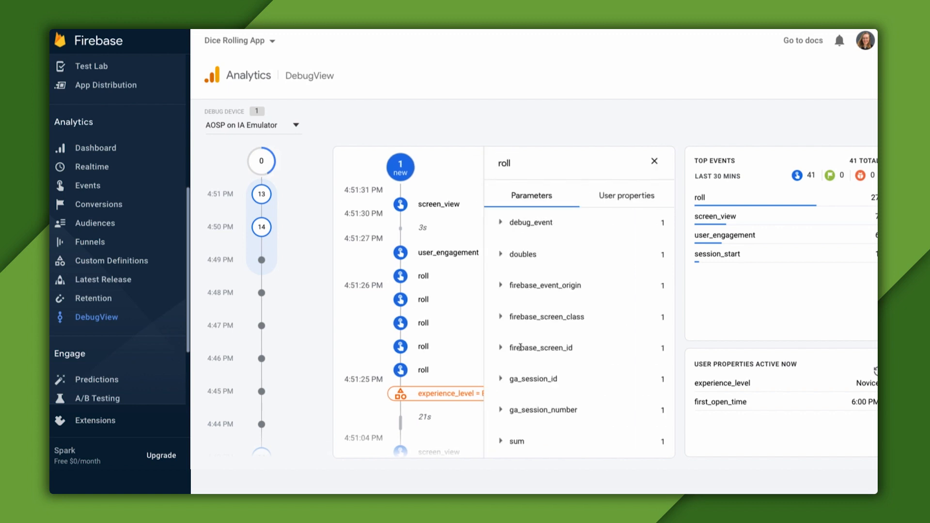
pyautogui.click(627, 195)
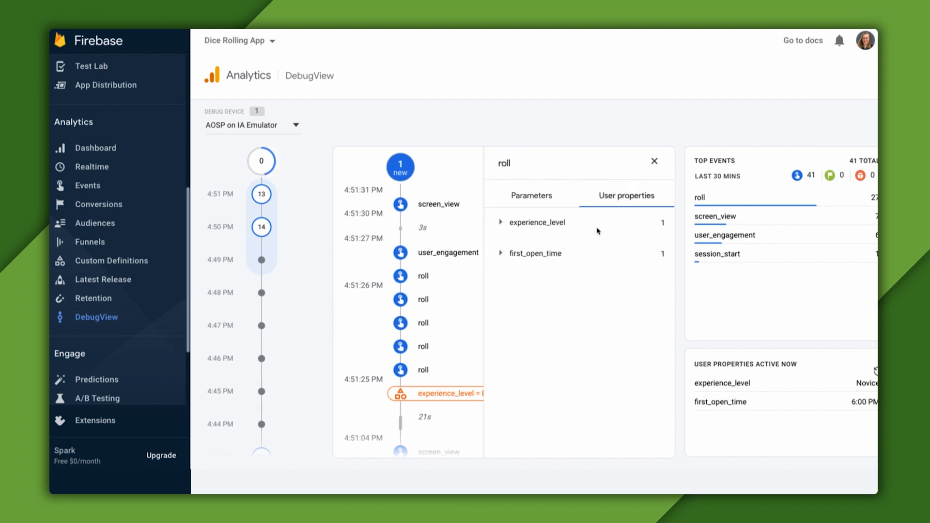
pyautogui.click(501, 222)
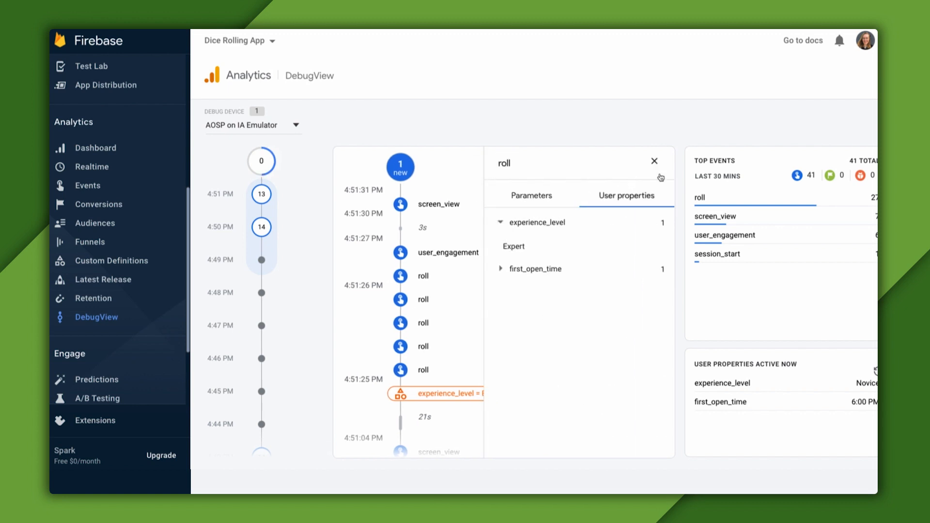
pyautogui.click(654, 161)
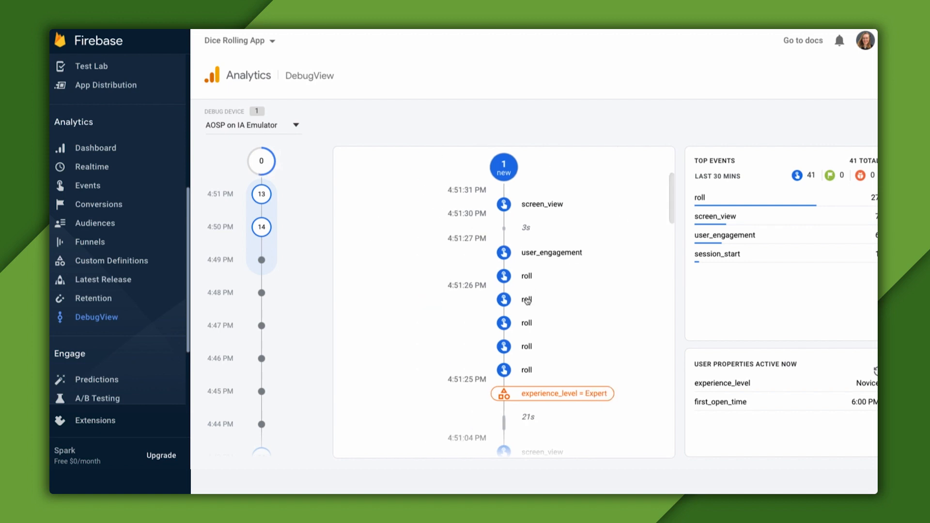
# Step: Check the screen_view event's user properties for experience_level as well
pyautogui.click(525, 299)
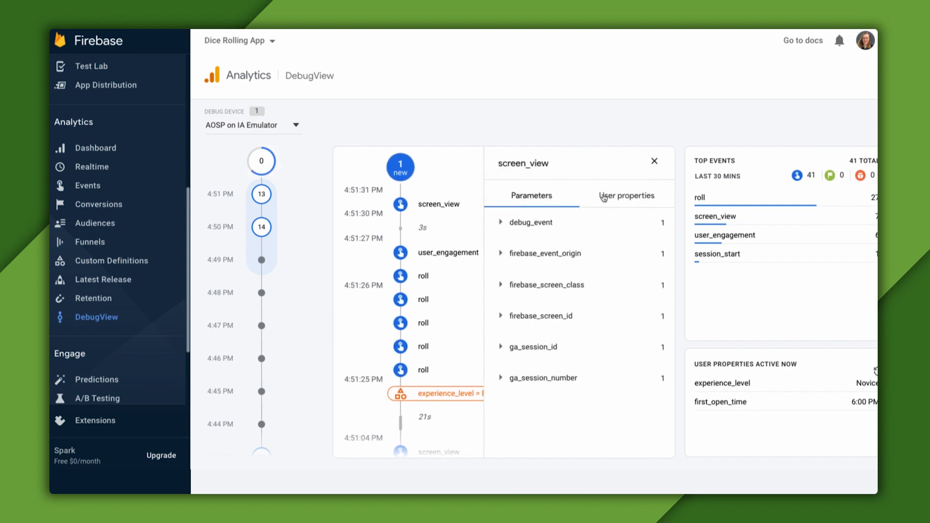
pyautogui.click(627, 195)
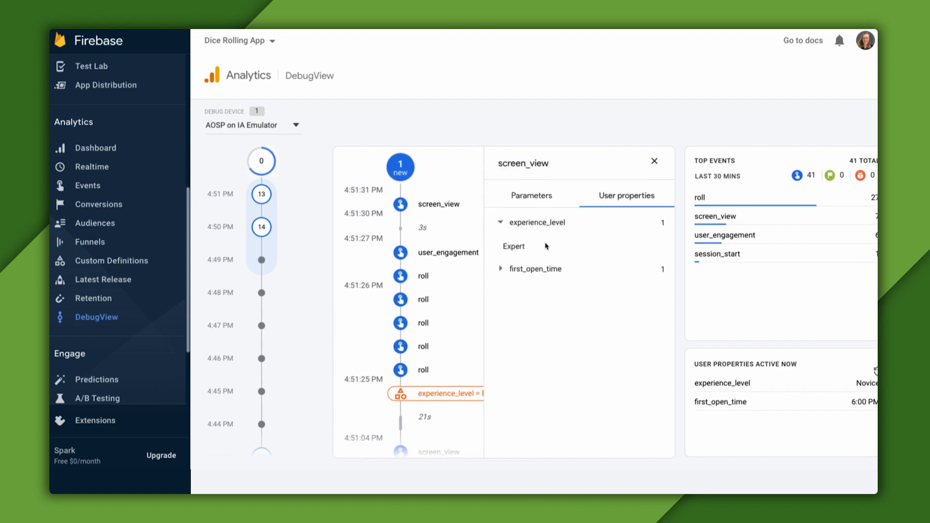
pyautogui.click(654, 161)
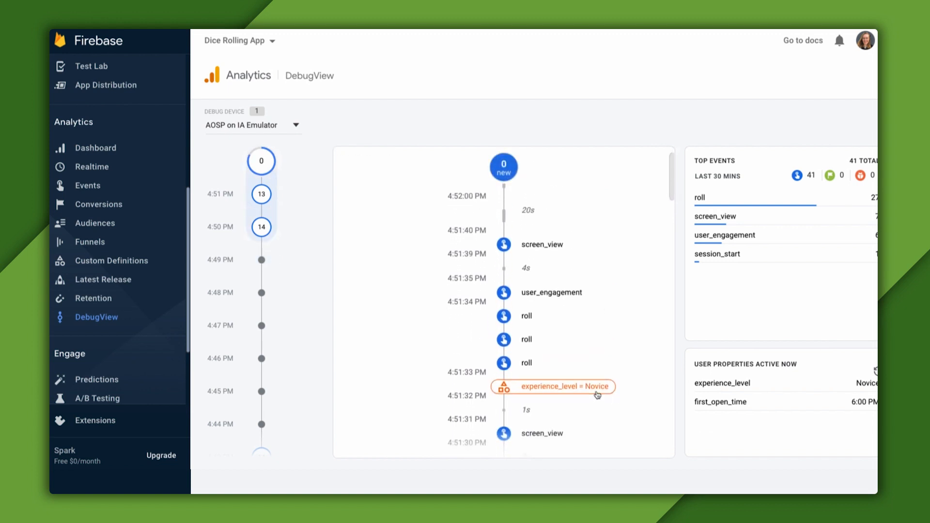
pyautogui.moveTo(524, 323)
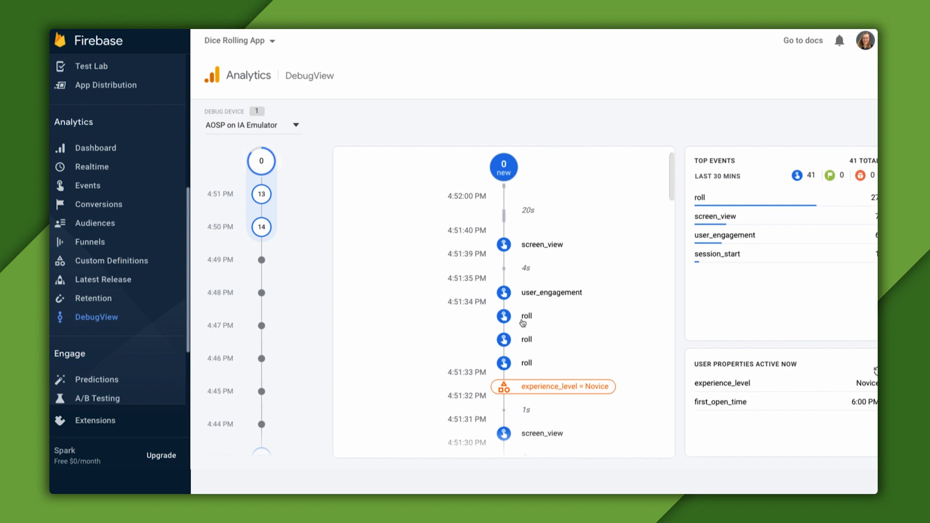
# Step: Verify a recent roll event now carries experience_level = Novice in DebugView
pyautogui.click(525, 315)
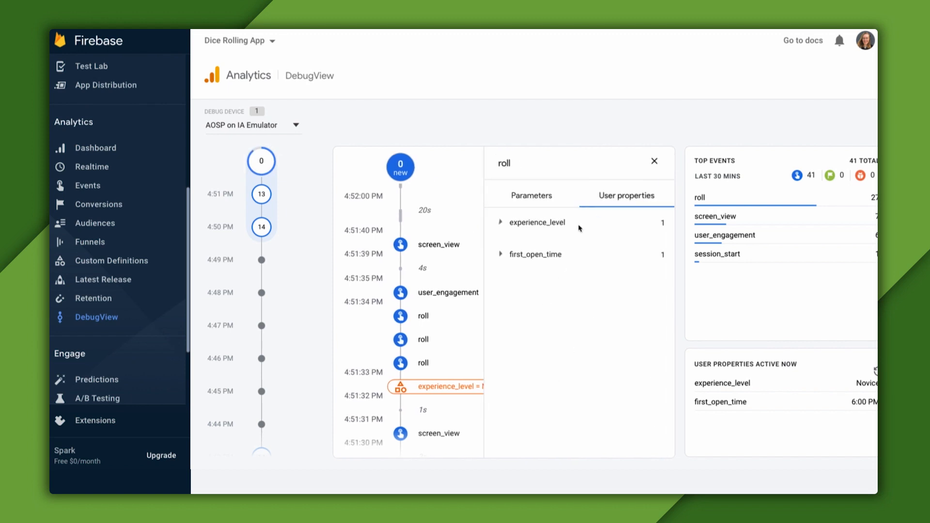
pyautogui.click(501, 223)
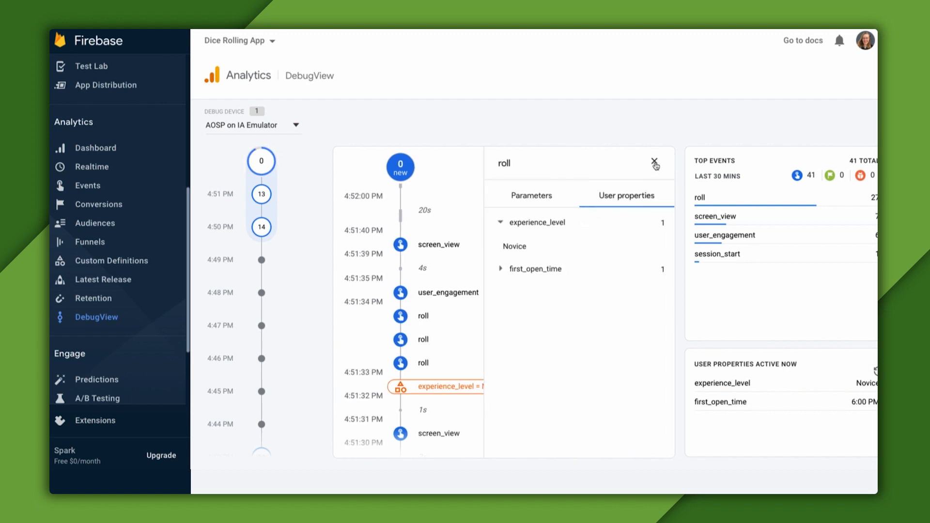
pyautogui.click(655, 163)
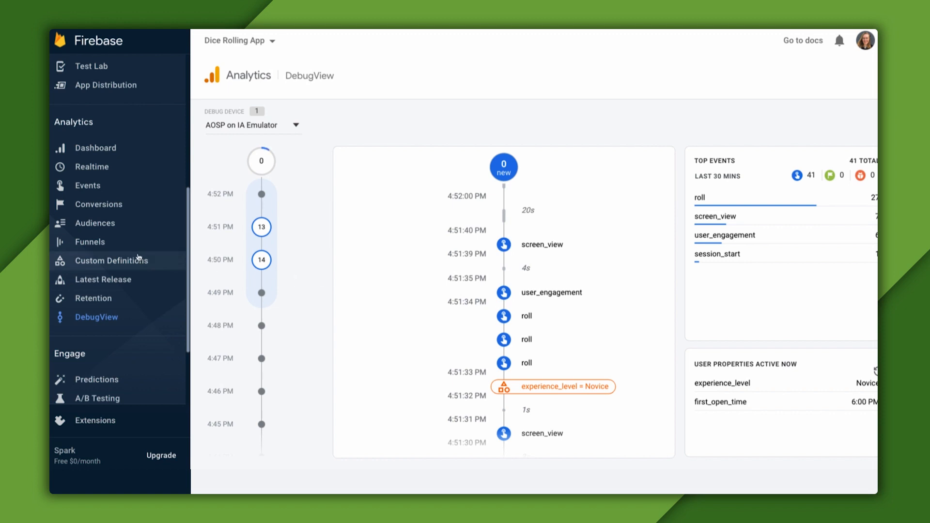
# Step: Return to Custom Definitions, which lists only the doubles dimension
pyautogui.click(111, 261)
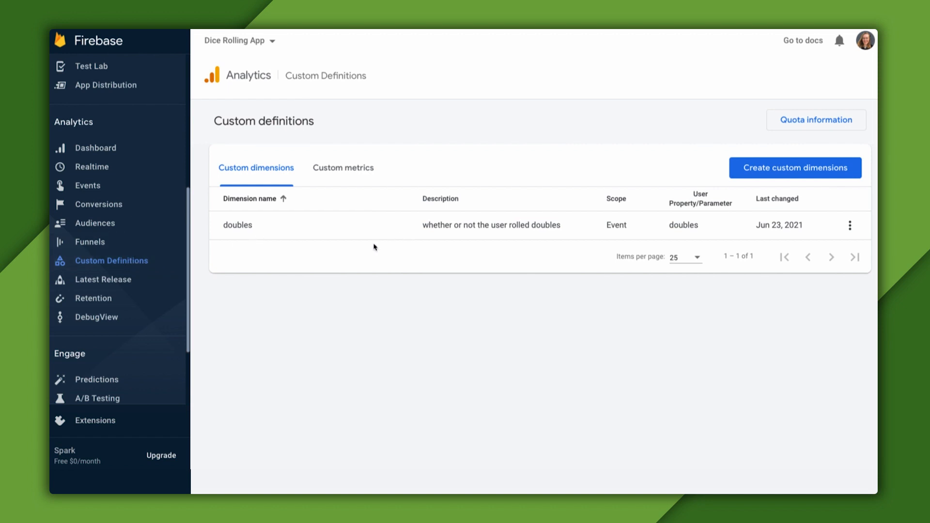
pyautogui.moveTo(627, 202)
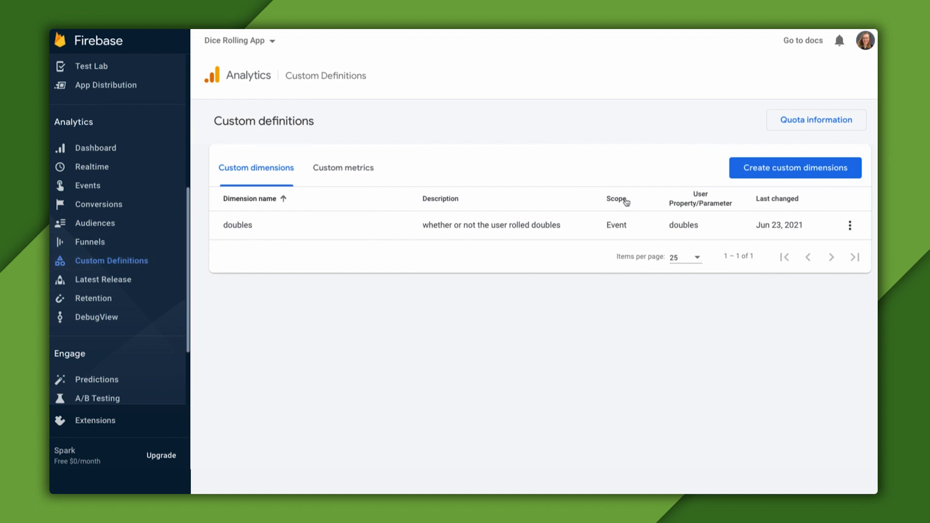
pyautogui.moveTo(641, 227)
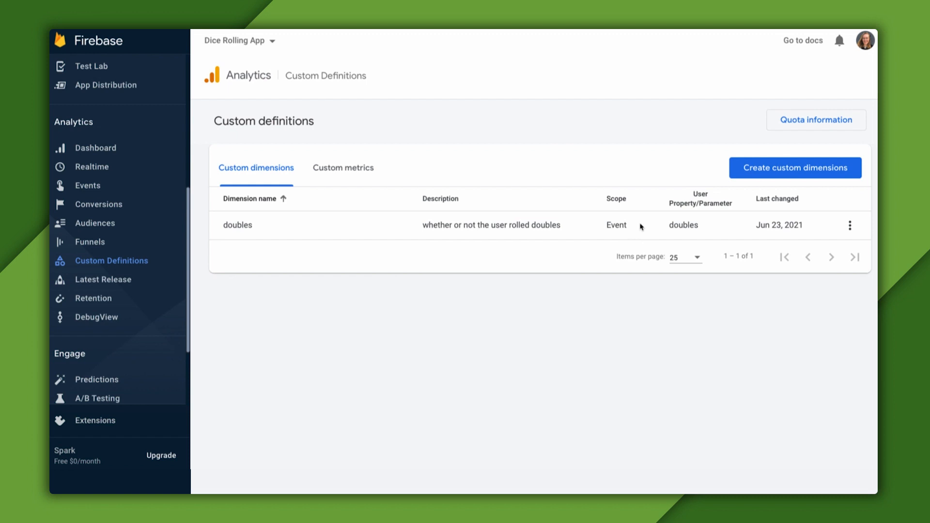
pyautogui.moveTo(595, 265)
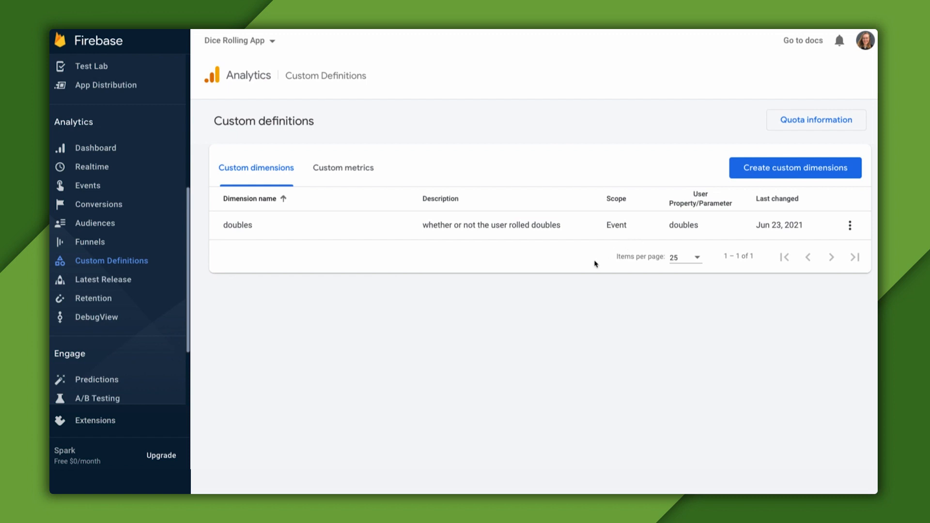
pyautogui.moveTo(633, 235)
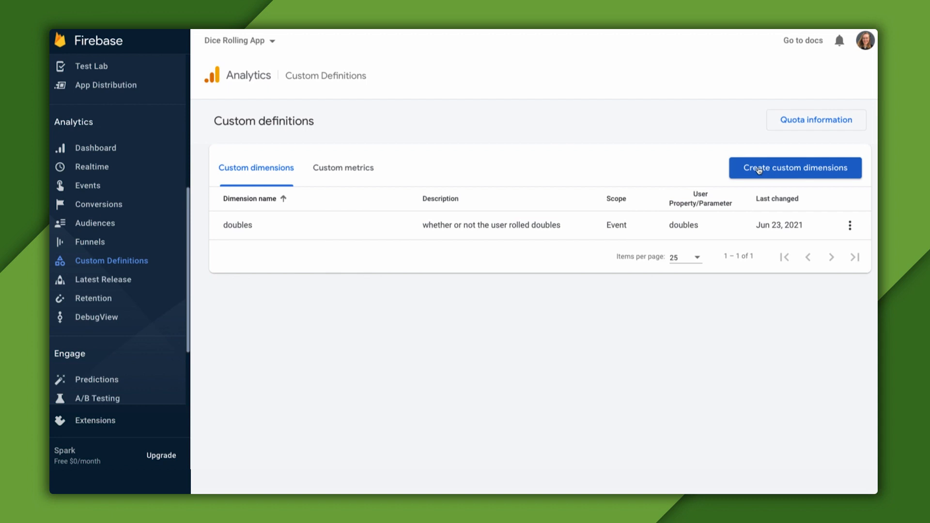
# Step: Name the new dimension experience_level, scope User, describe it as whether the user identifies as expert or novice, and link the experience_level user property
pyautogui.click(795, 167)
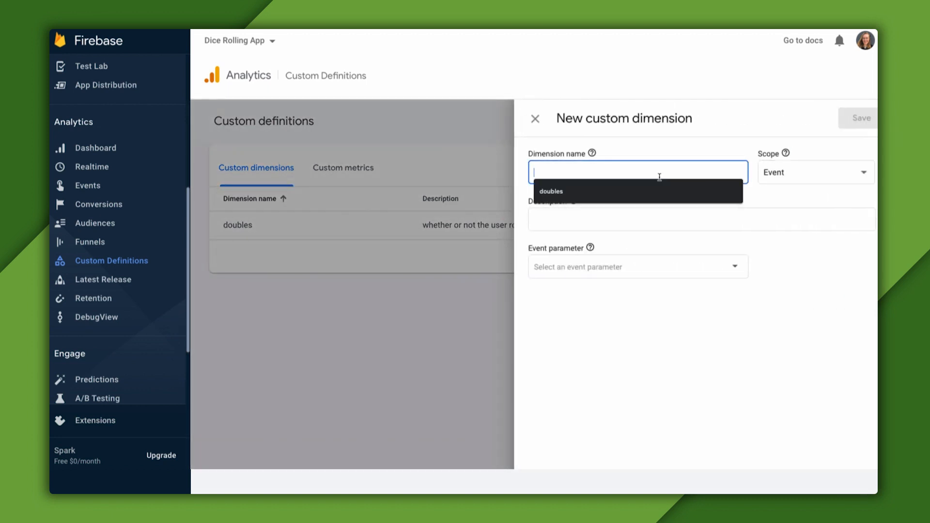
pyautogui.write('experience_level')
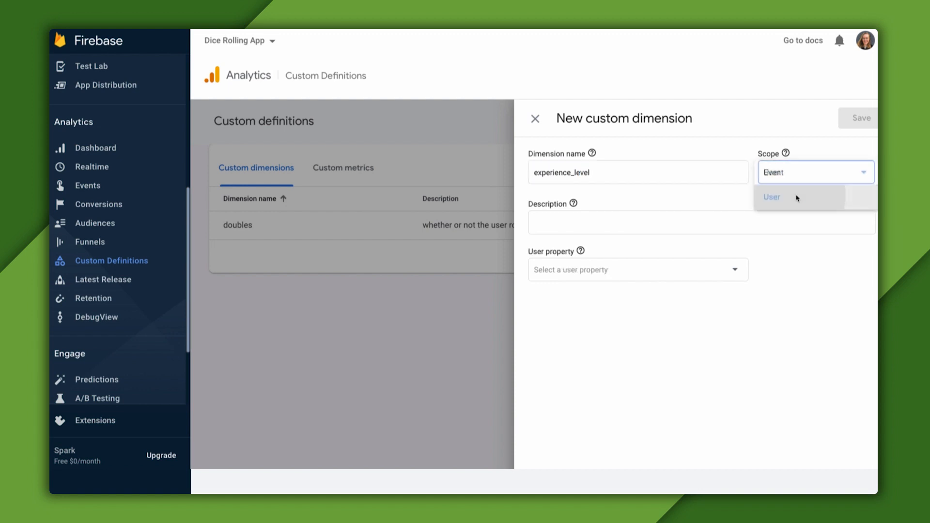
pyautogui.click(773, 197)
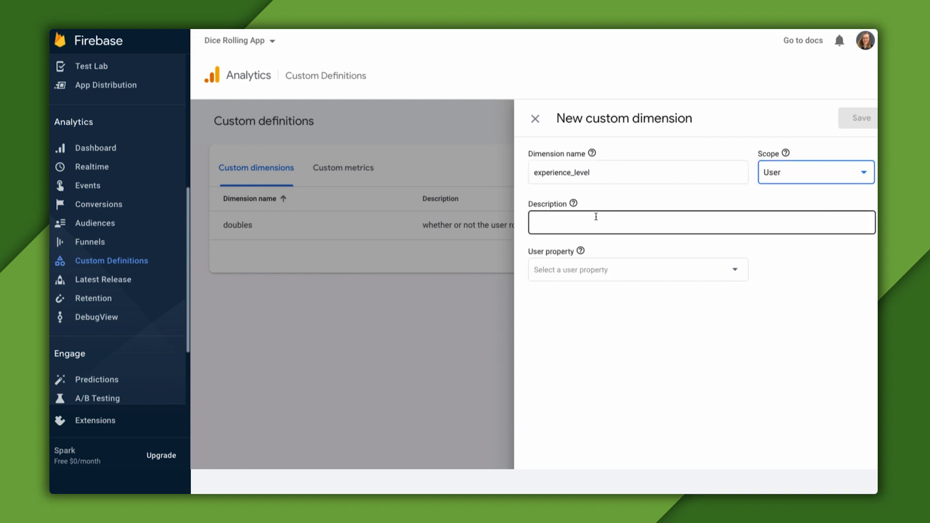
pyautogui.write('whether the us')
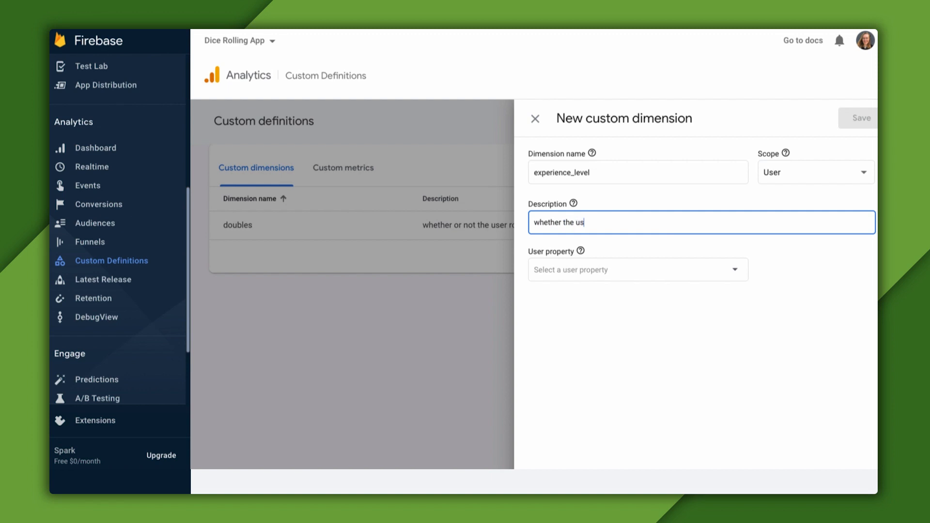
pyautogui.write('er identifies as')
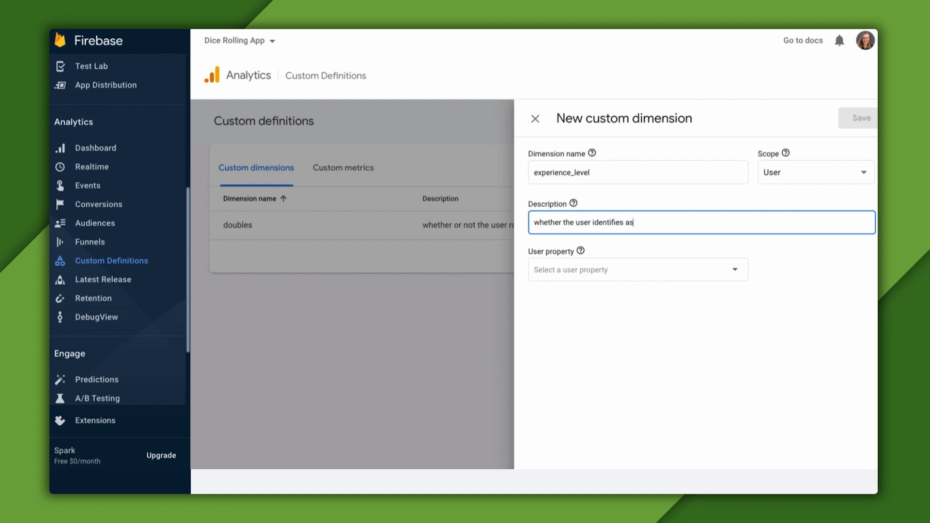
pyautogui.write('a user or')
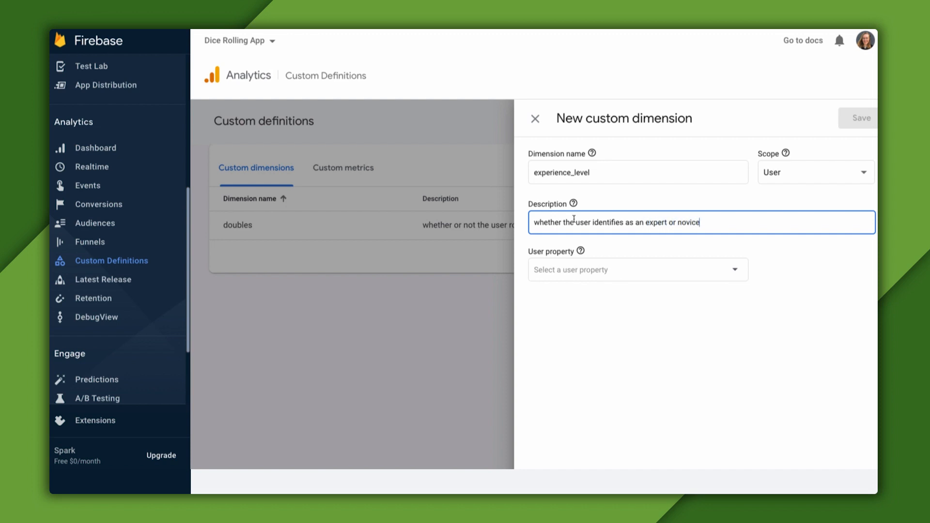
pyautogui.click(638, 269)
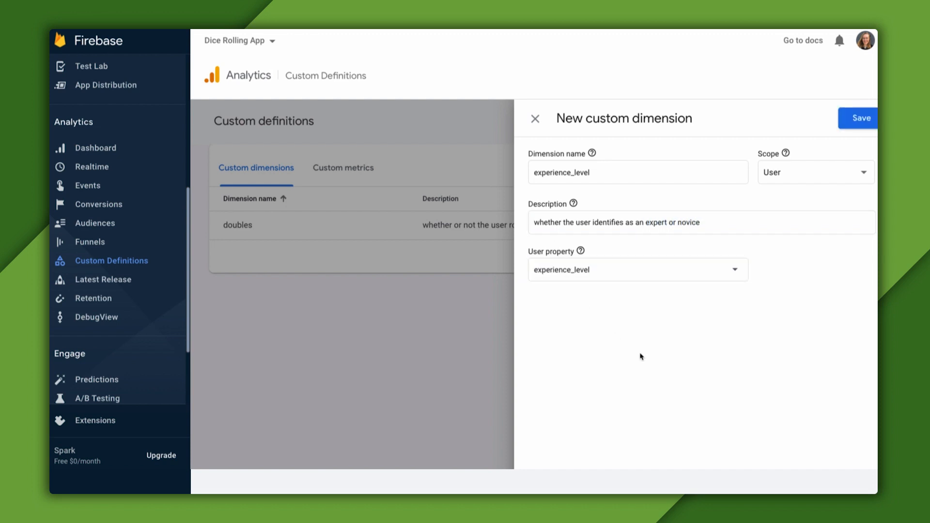
pyautogui.moveTo(823, 172)
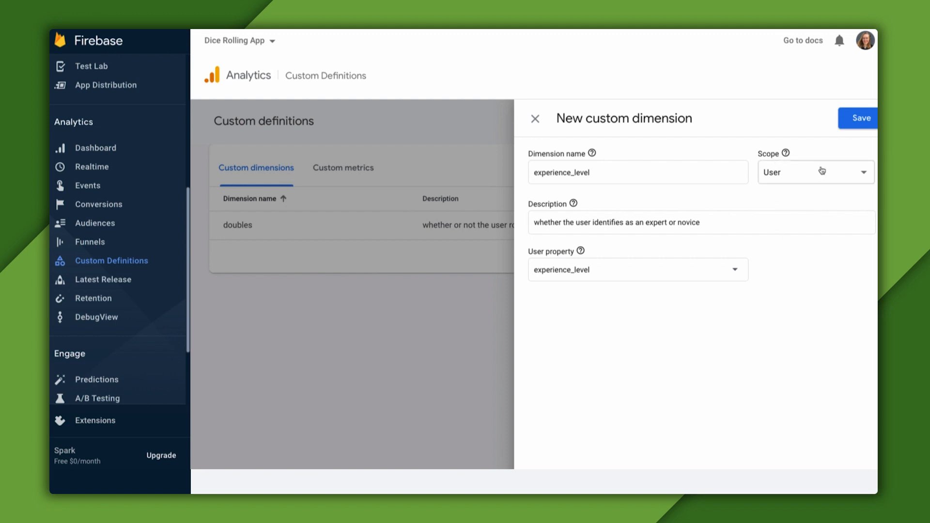
pyautogui.moveTo(786, 154)
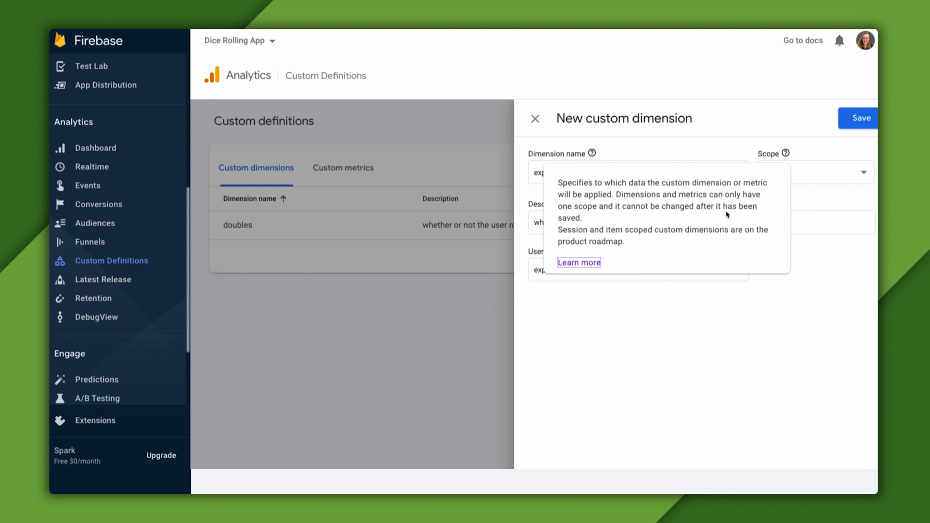
pyautogui.moveTo(710, 326)
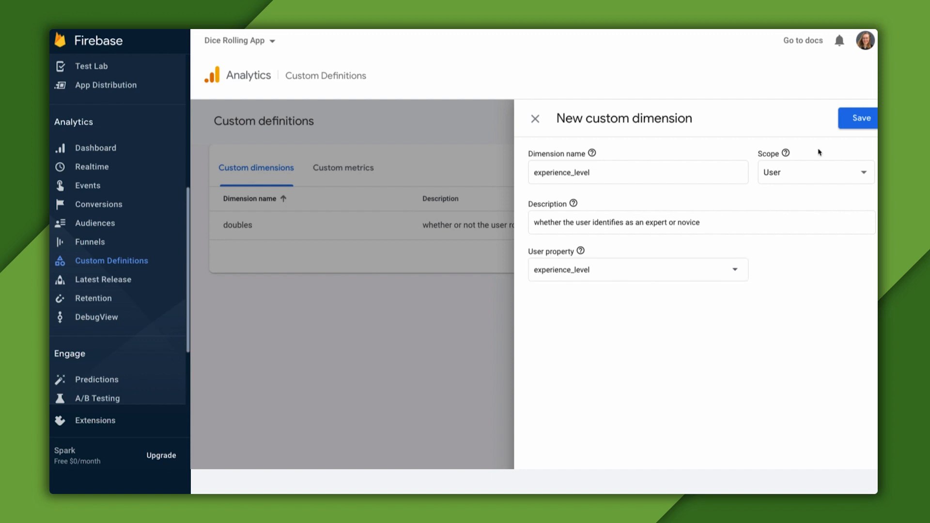
# Step: Save the experience_level dimension so it appears as user-scoped beside doubles
pyautogui.click(858, 117)
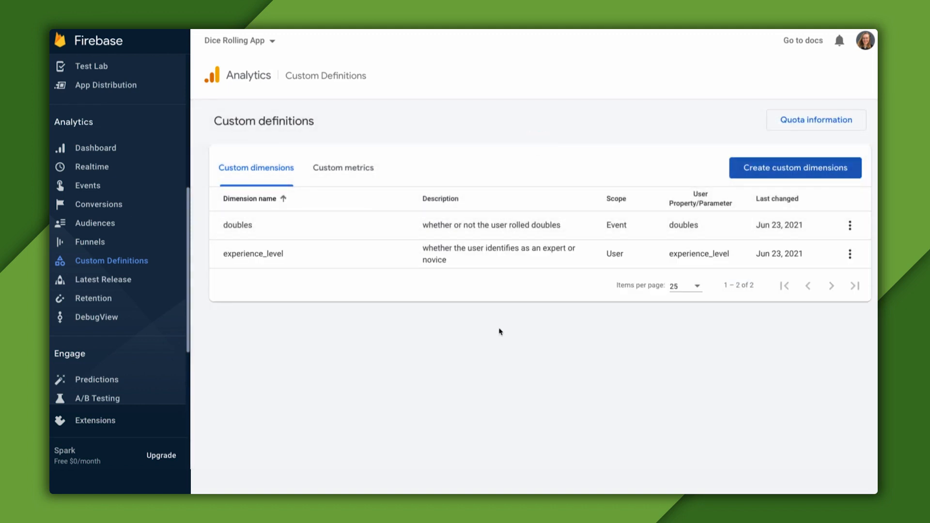
pyautogui.moveTo(588, 250)
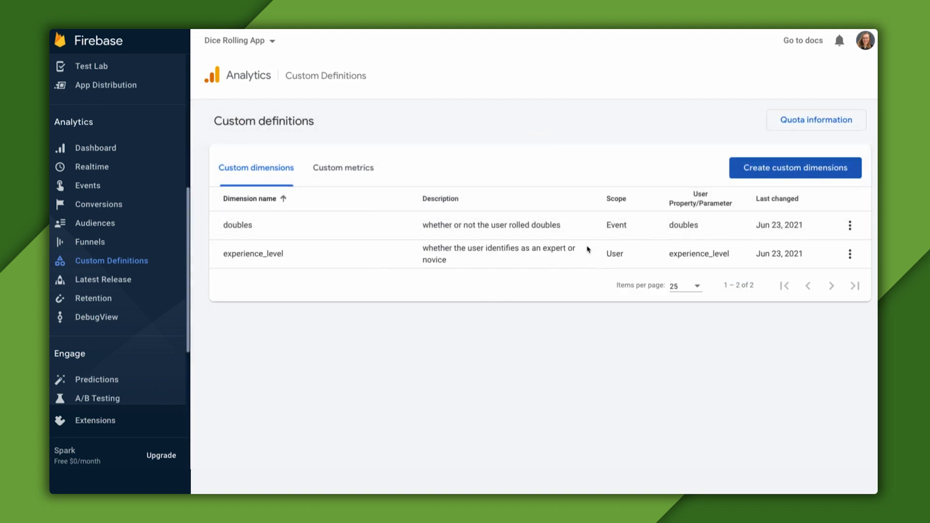
pyautogui.moveTo(530, 344)
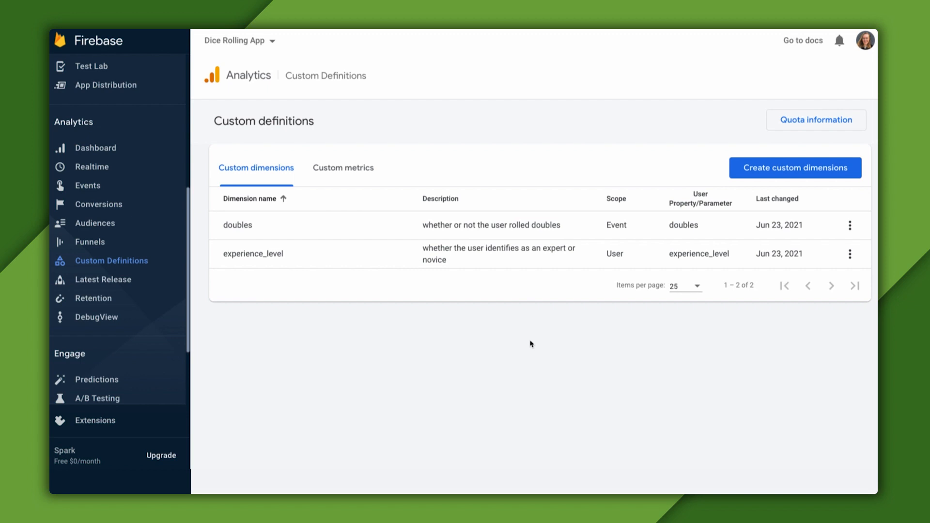
pyautogui.moveTo(817, 120)
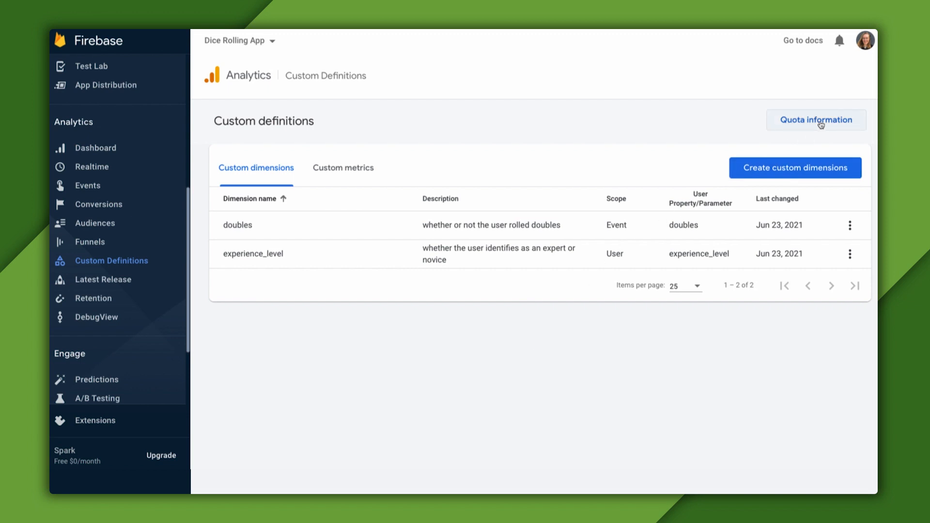
# Step: Show the quota details: 1 of 25 user-scoped and 1 of 50 event-scoped dimensions used
pyautogui.click(816, 121)
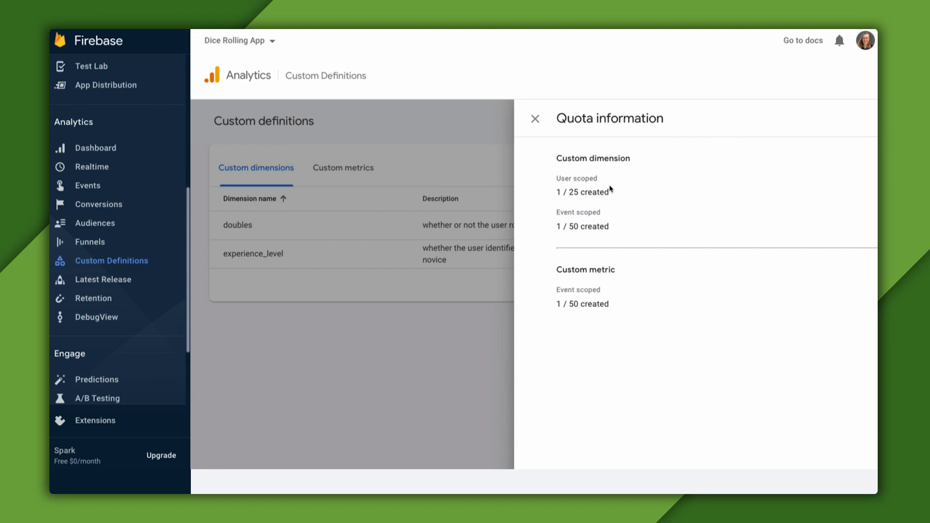
pyautogui.moveTo(608, 220)
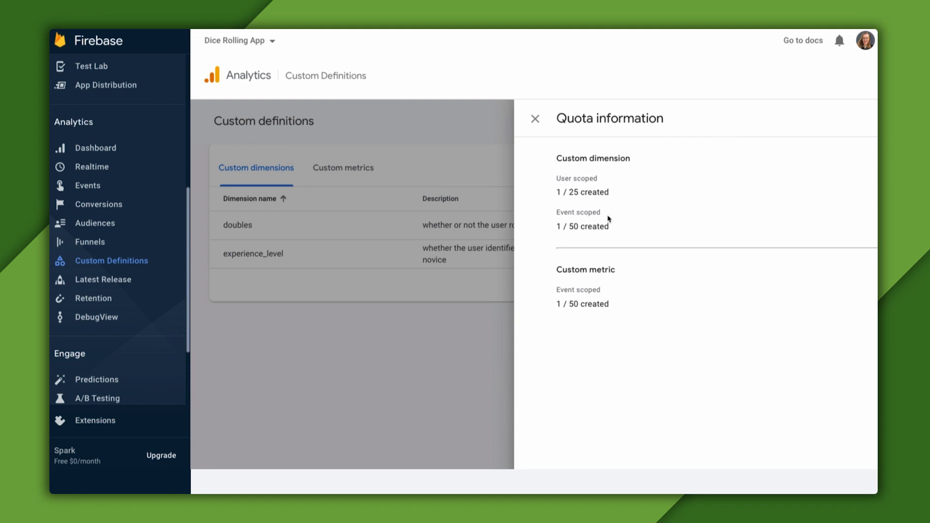
pyautogui.moveTo(611, 224)
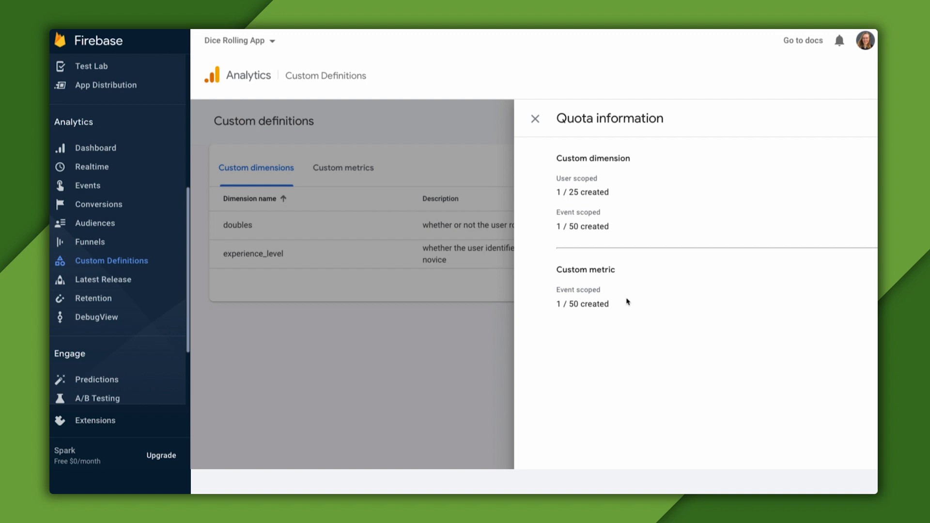
pyautogui.moveTo(521, 180)
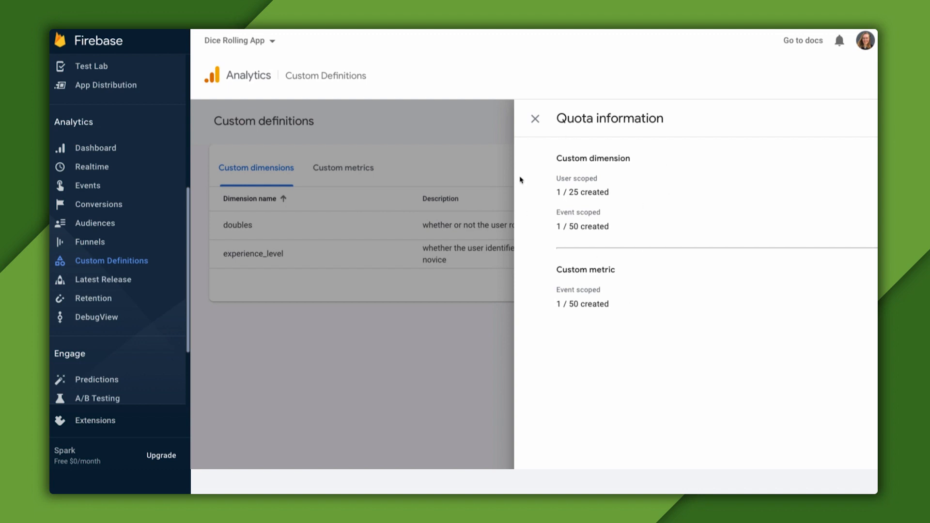
pyautogui.moveTo(630, 342)
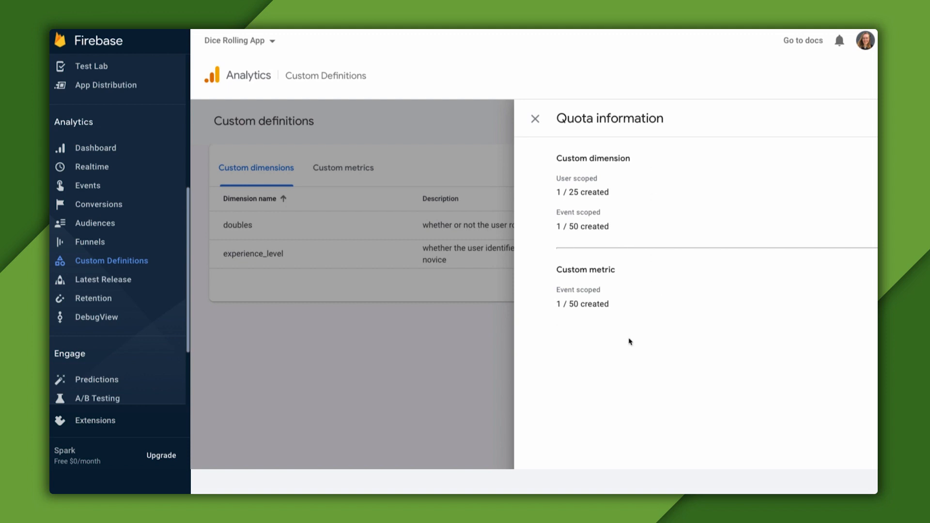
pyautogui.moveTo(637, 256)
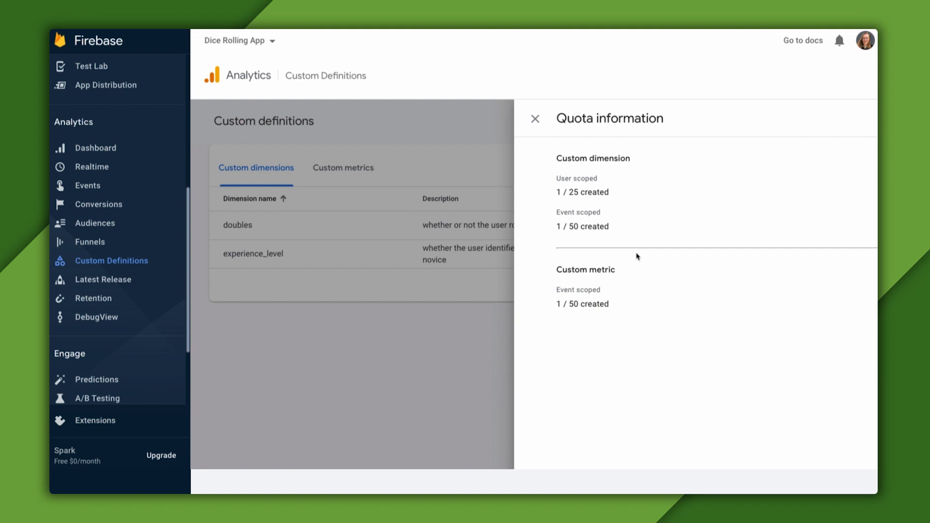
pyautogui.moveTo(600, 219)
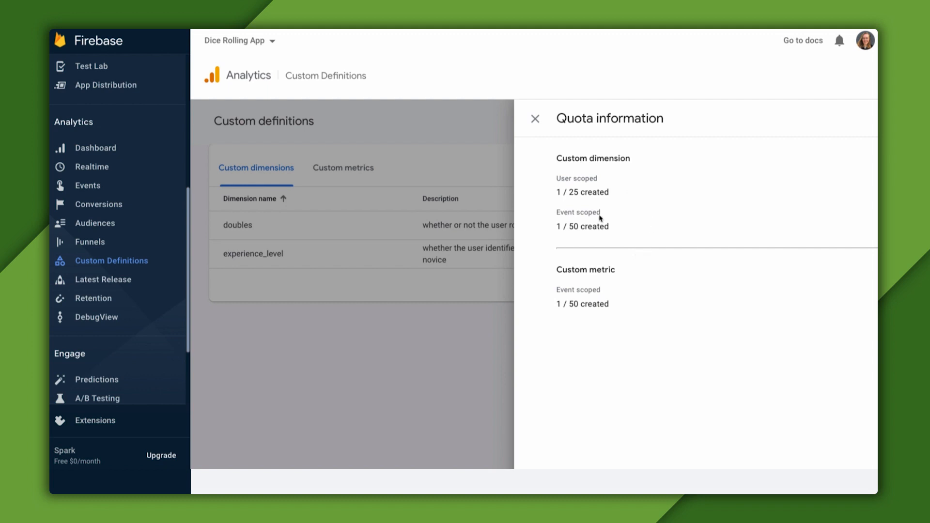
pyautogui.moveTo(628, 176)
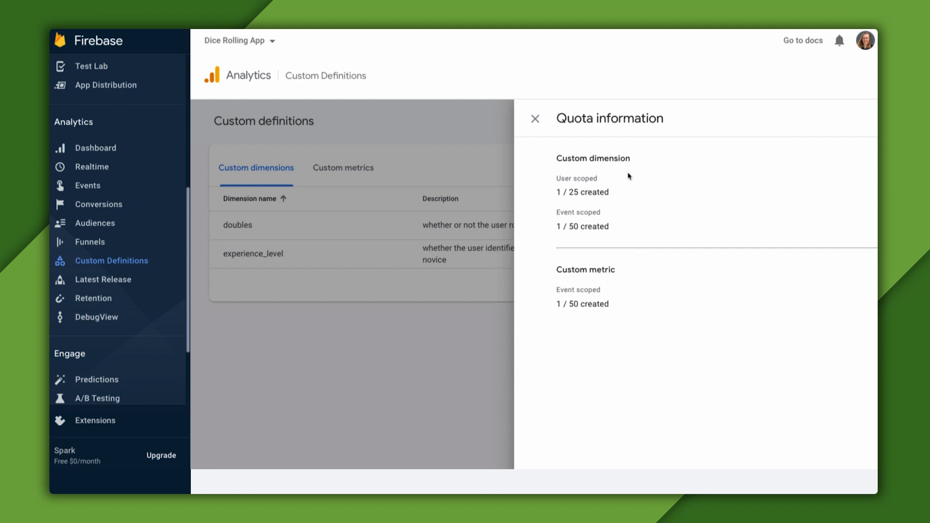
pyautogui.moveTo(615, 186)
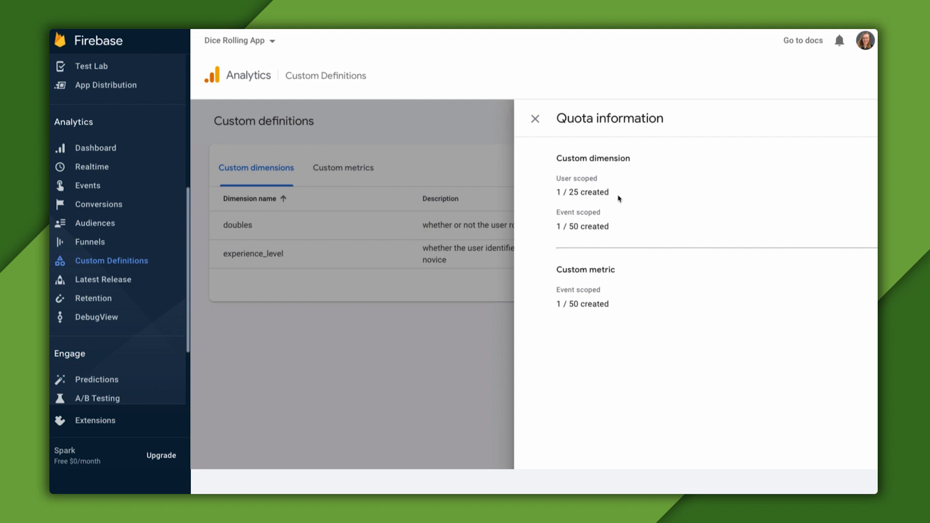
pyautogui.moveTo(610, 319)
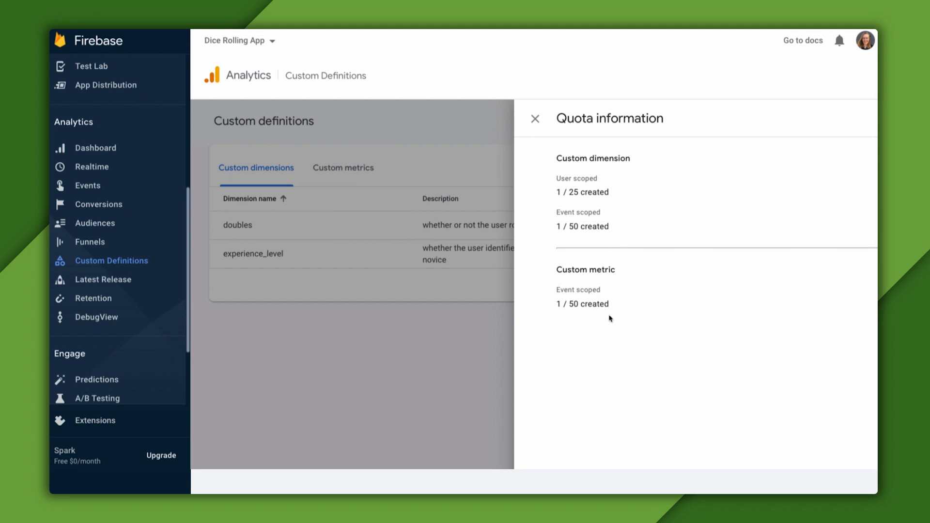
# Step: Close the quota panel, check a dimension's overflow menu, and view the custom metrics list with the sum metric's options
pyautogui.click(533, 118)
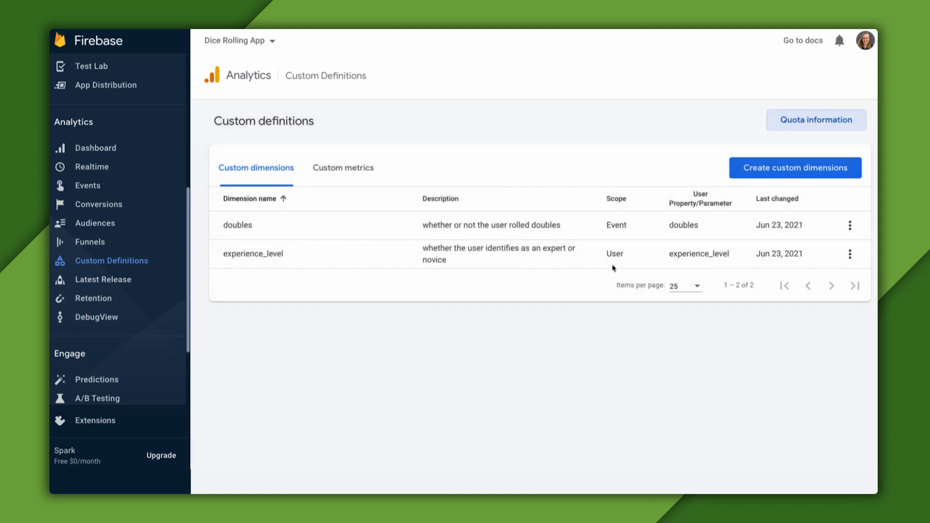
pyautogui.click(850, 253)
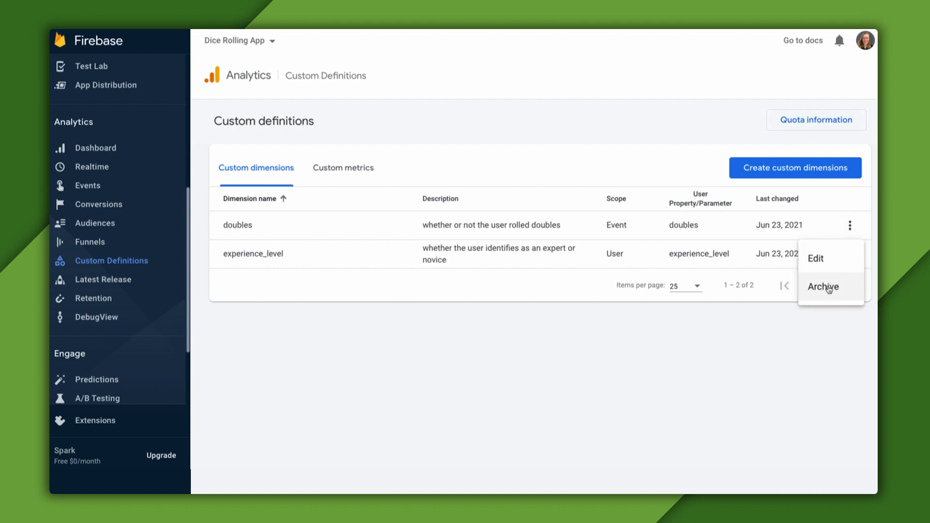
pyautogui.click(343, 168)
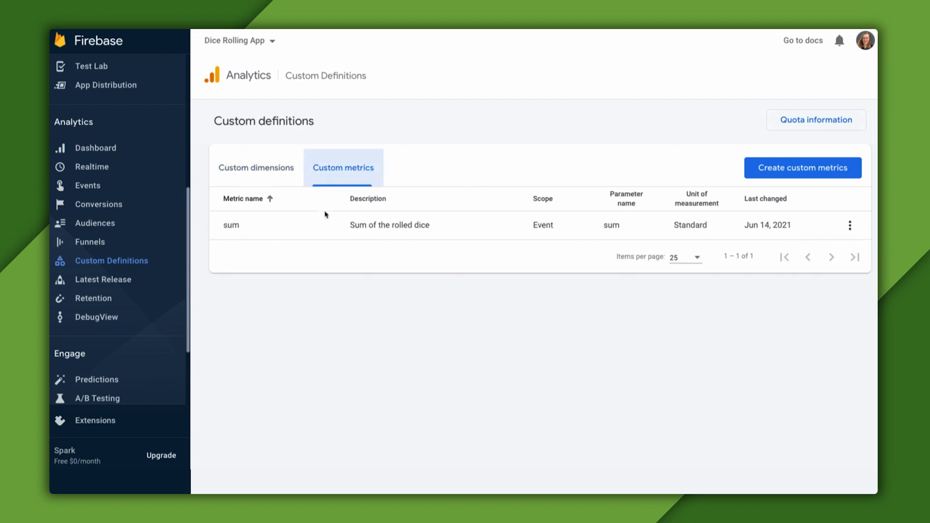
pyautogui.click(850, 226)
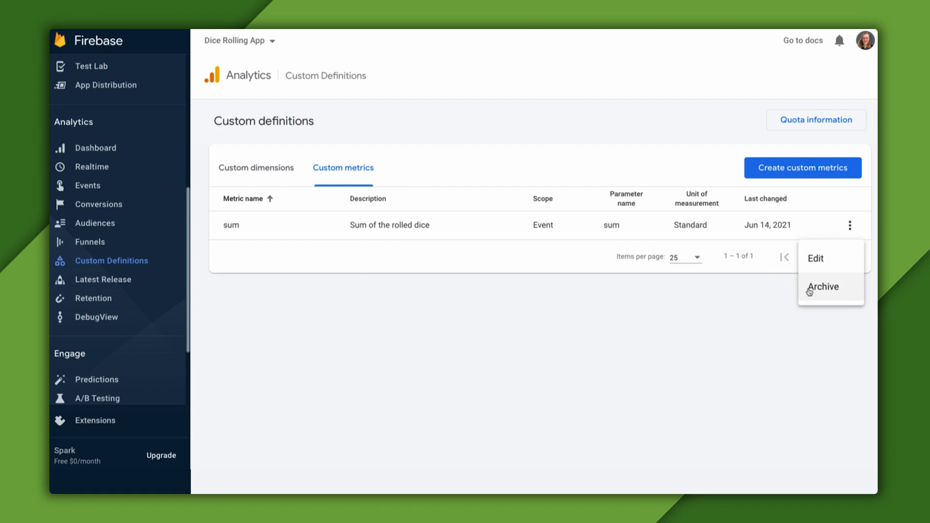
pyautogui.click(850, 225)
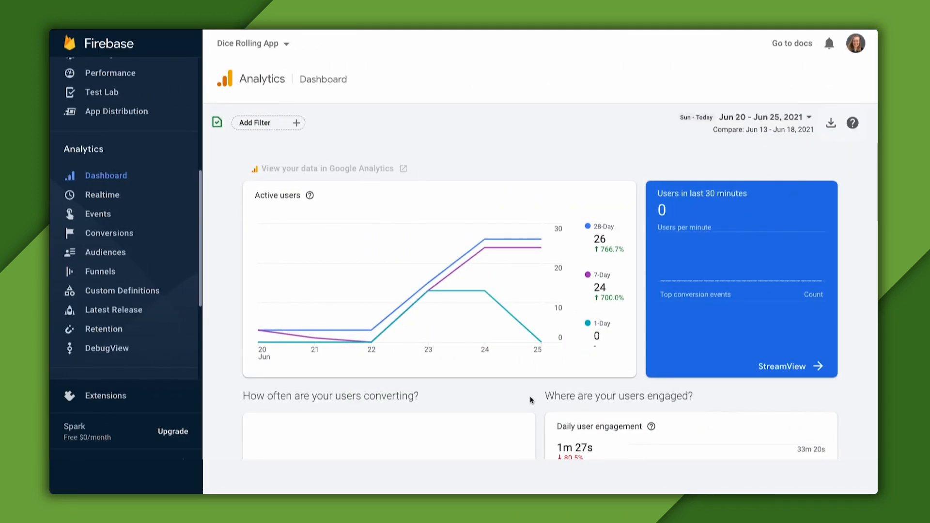
pyautogui.moveTo(652, 271)
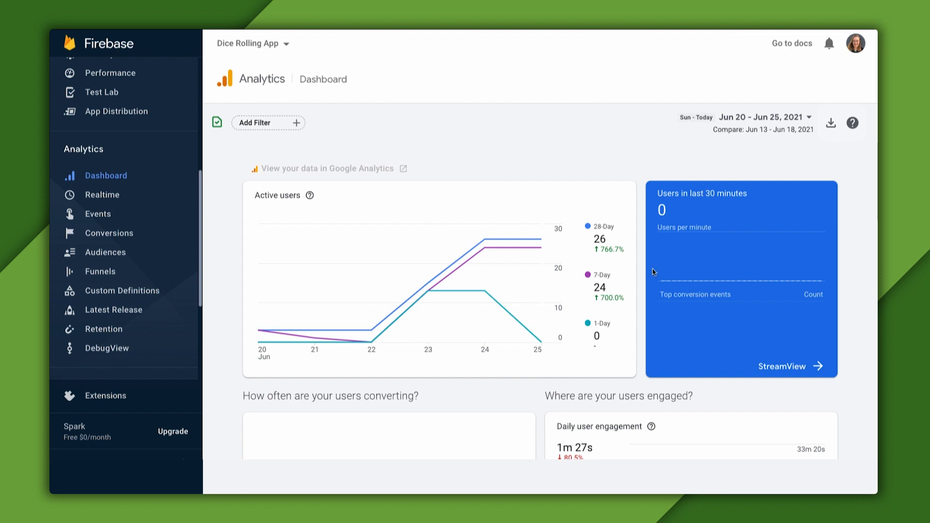
pyautogui.moveTo(450, 269)
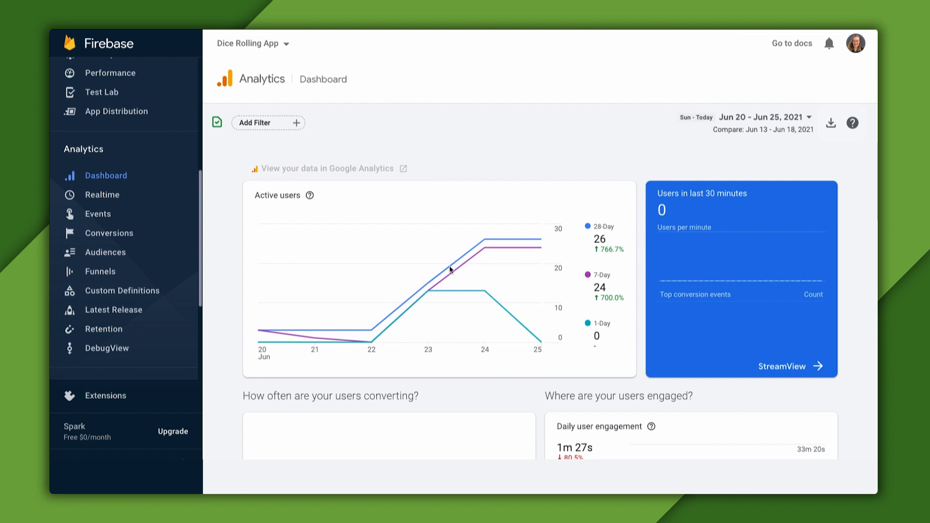
pyautogui.moveTo(109, 214)
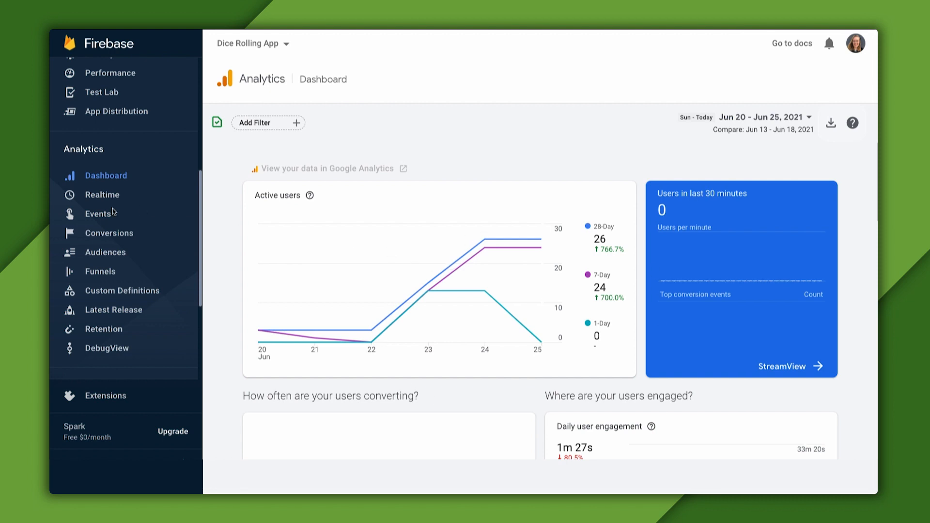
# Step: Show the Analytics Events report listing first_open, roll and screen_view
pyautogui.click(97, 213)
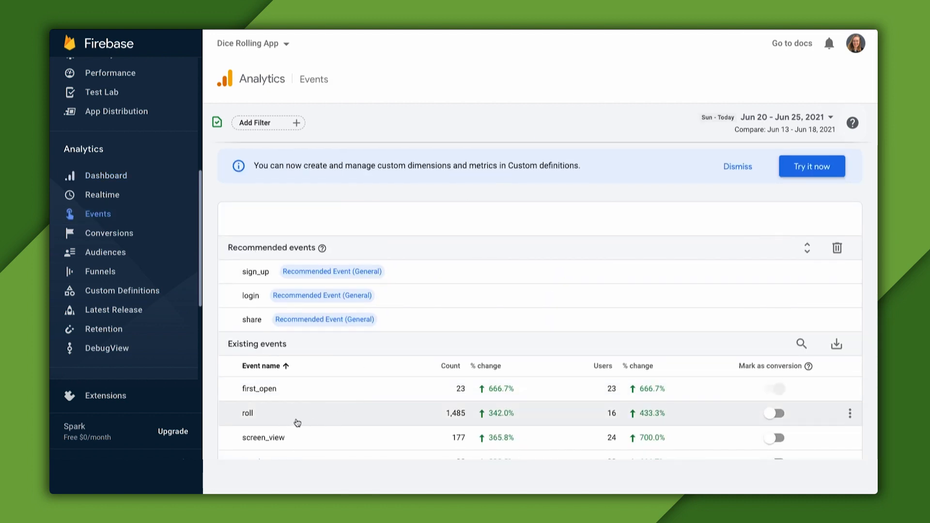
# Step: Filter the roll event report to the user-scoped dimension experience_level = Expert
pyautogui.click(247, 413)
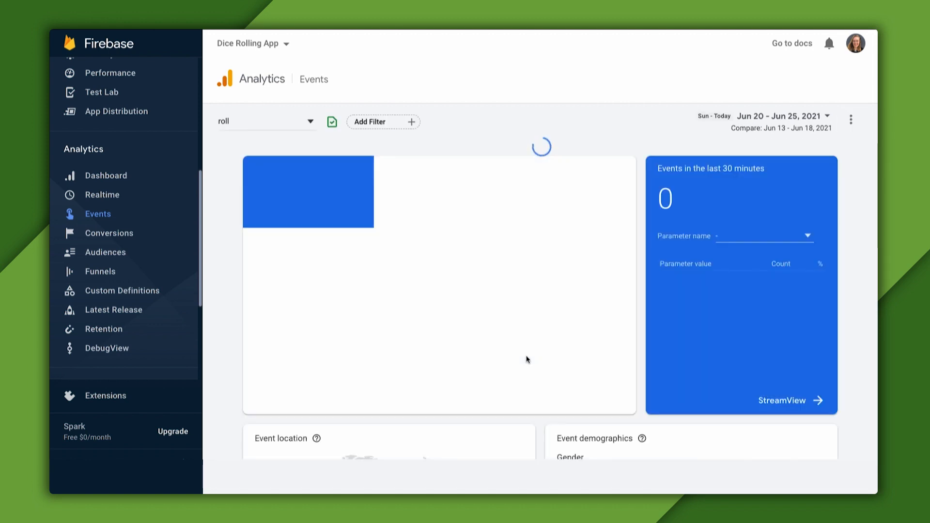
pyautogui.click(384, 122)
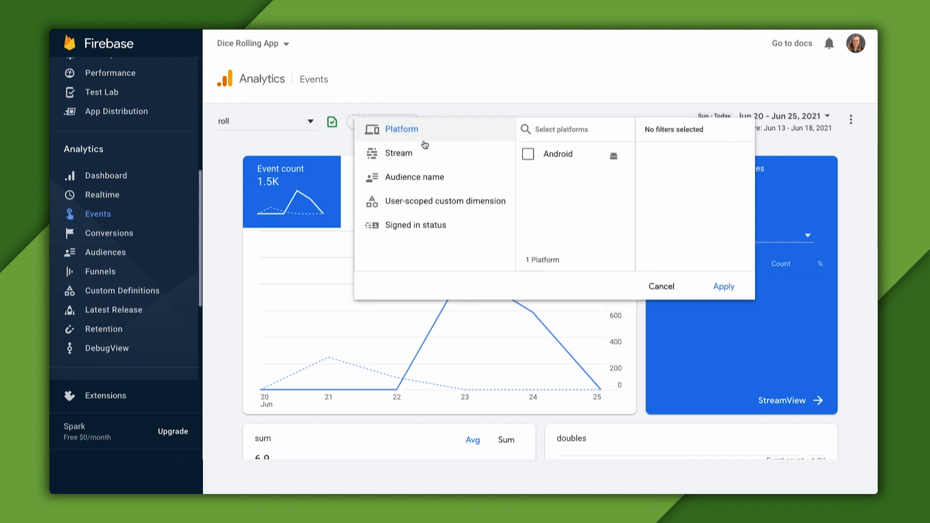
pyautogui.click(445, 201)
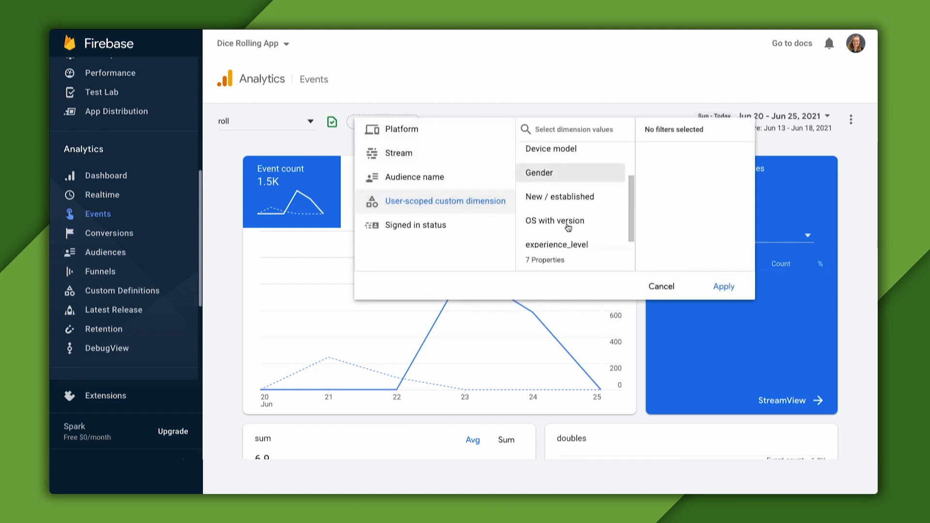
pyautogui.click(557, 244)
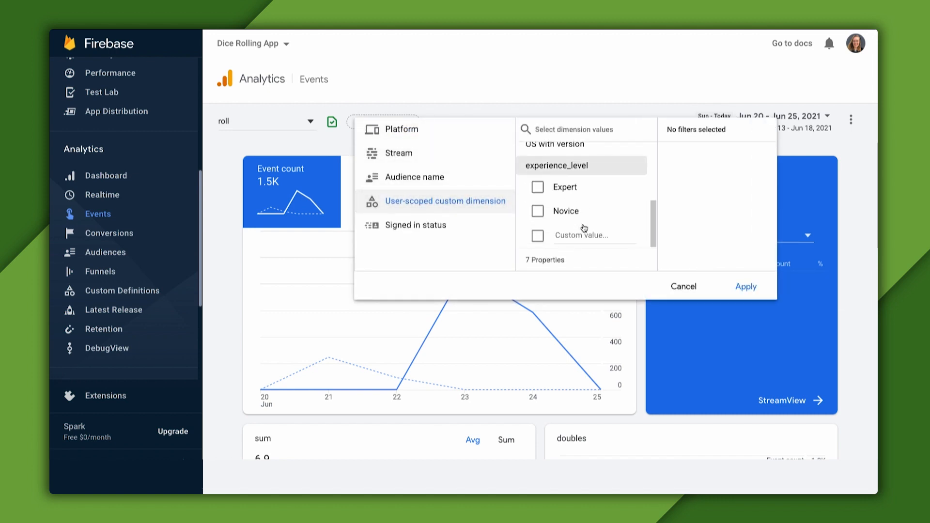
pyautogui.click(537, 187)
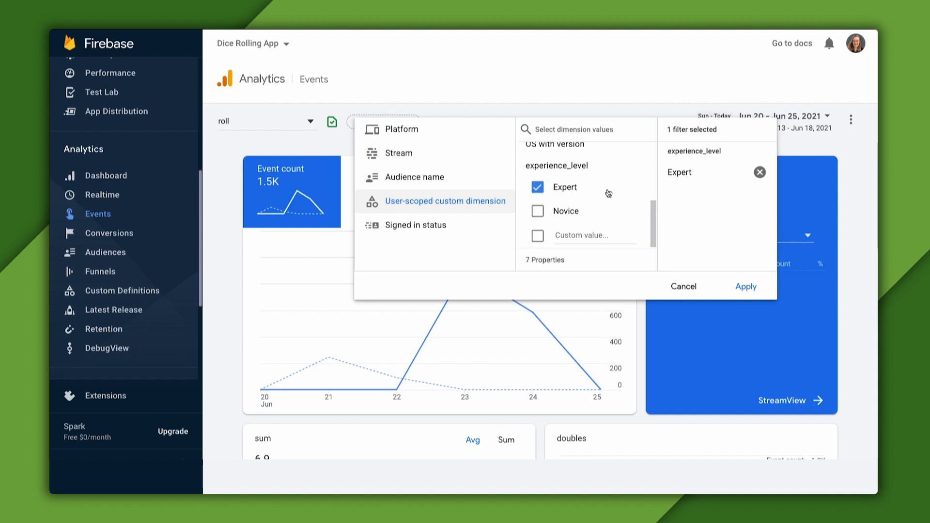
pyautogui.click(746, 287)
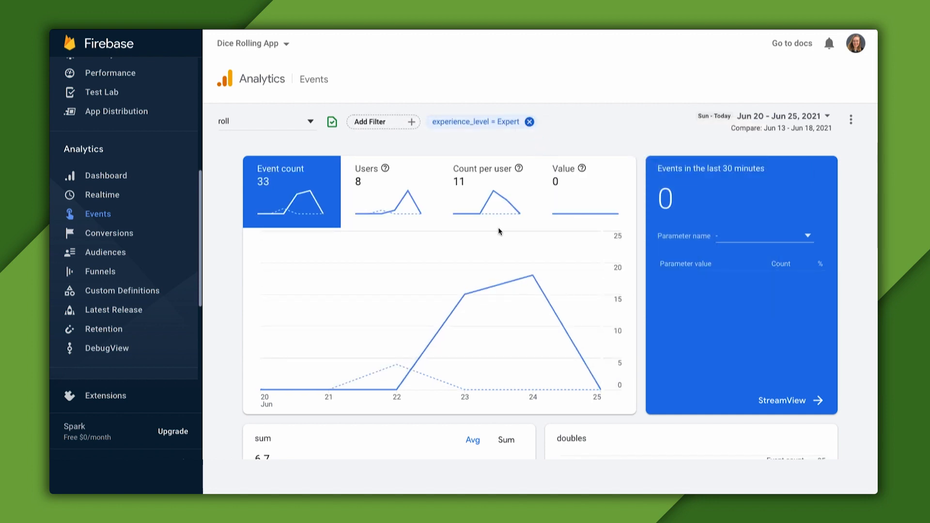
pyautogui.moveTo(435, 227)
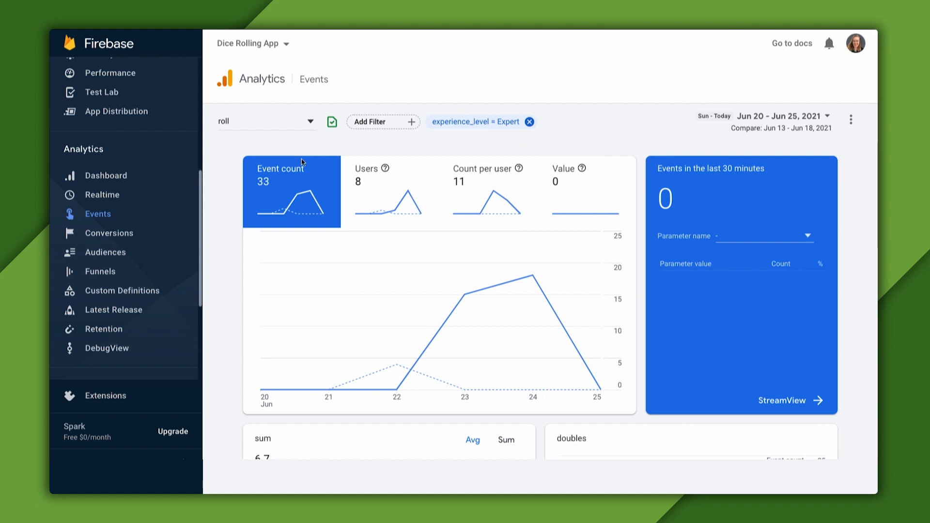
pyautogui.moveTo(311, 187)
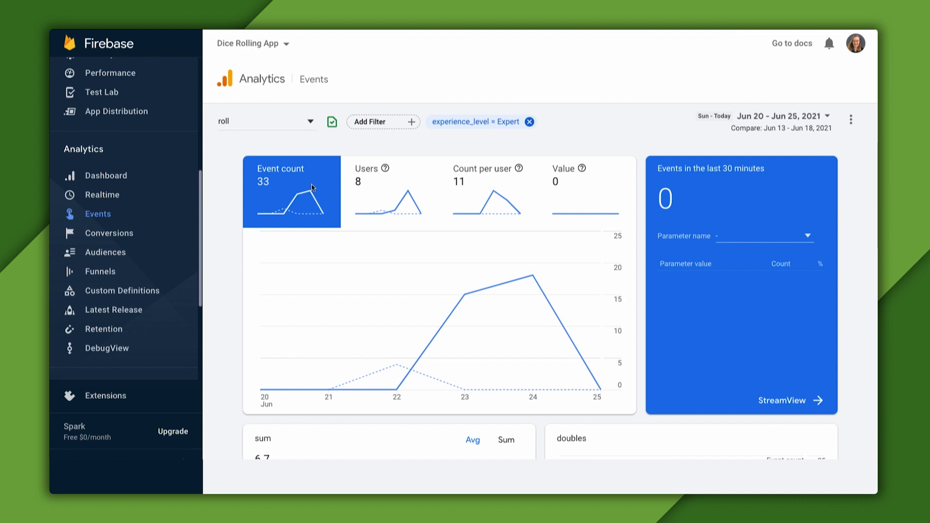
pyautogui.moveTo(397, 365)
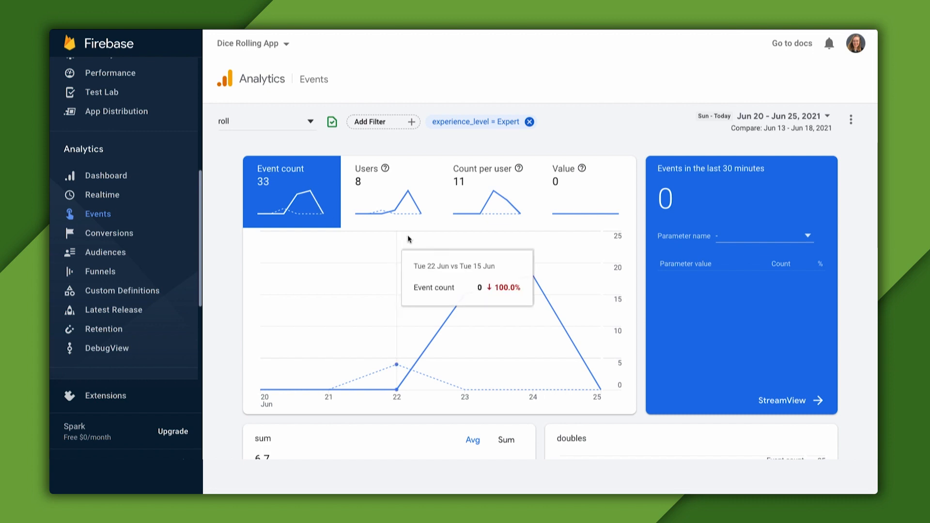
pyautogui.moveTo(385, 223)
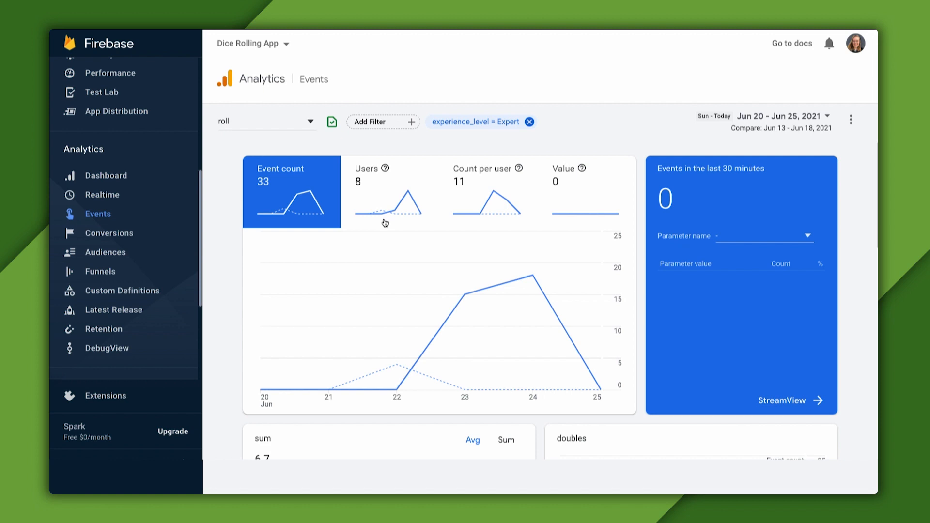
pyautogui.moveTo(408, 134)
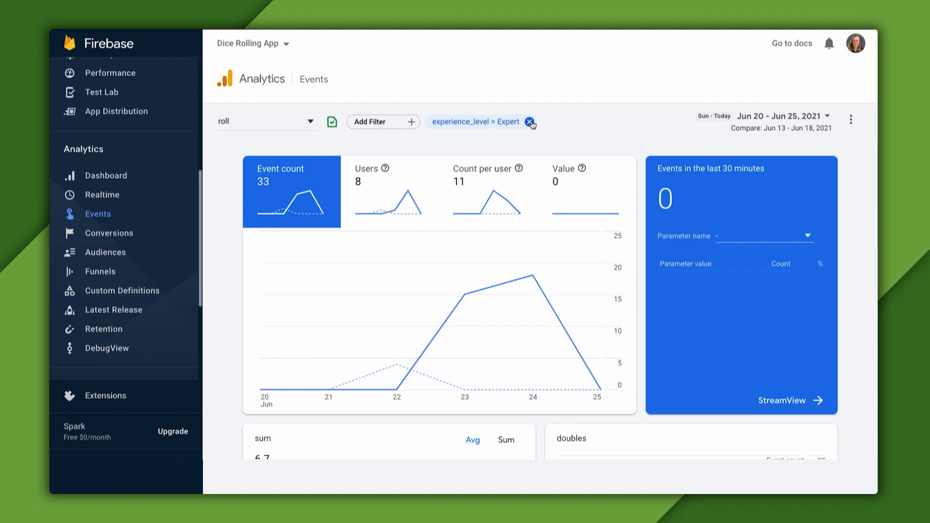
# Step: Replace the Expert filter with experience_level = Novice on the roll event report
pyautogui.click(530, 122)
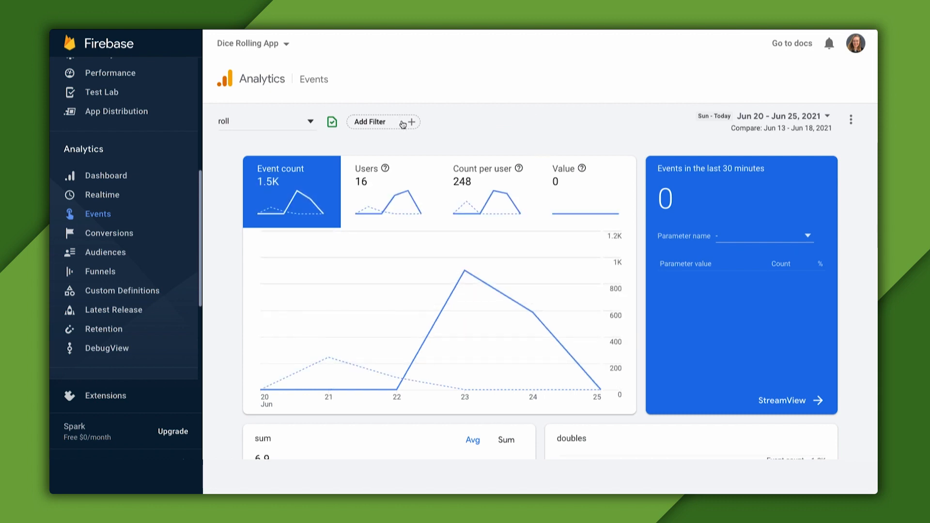
pyautogui.click(383, 122)
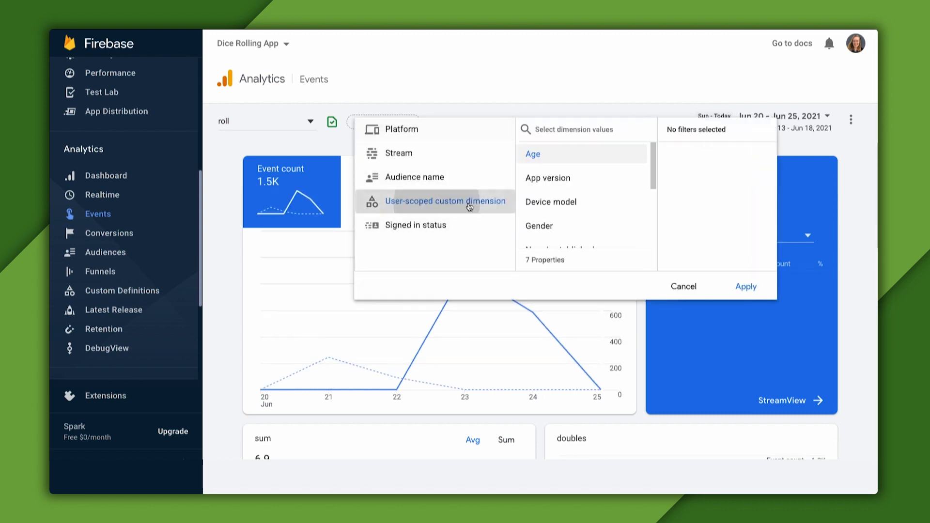
pyautogui.click(537, 210)
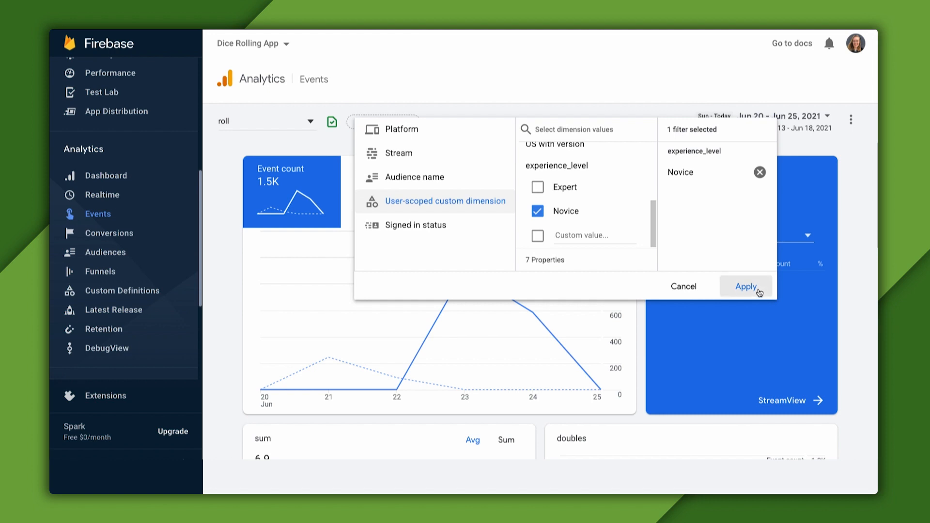
pyautogui.click(745, 286)
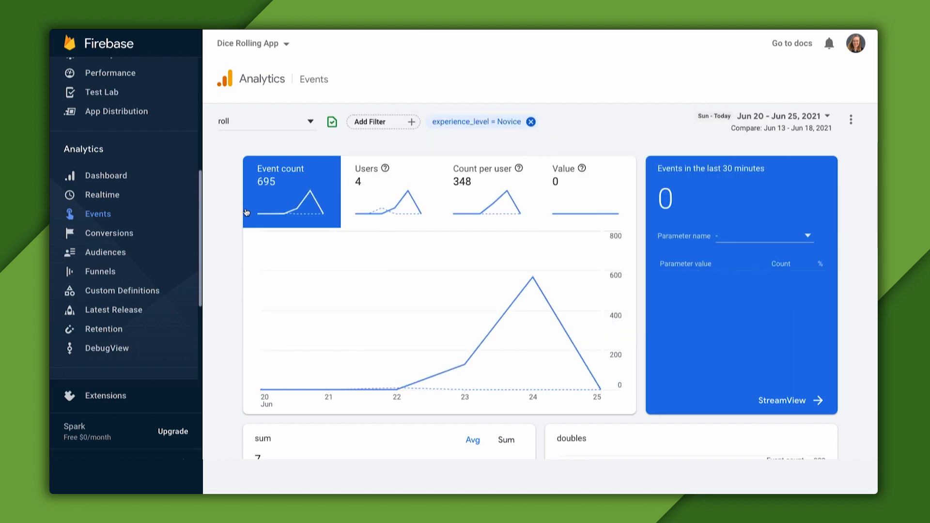
pyautogui.moveTo(278, 217)
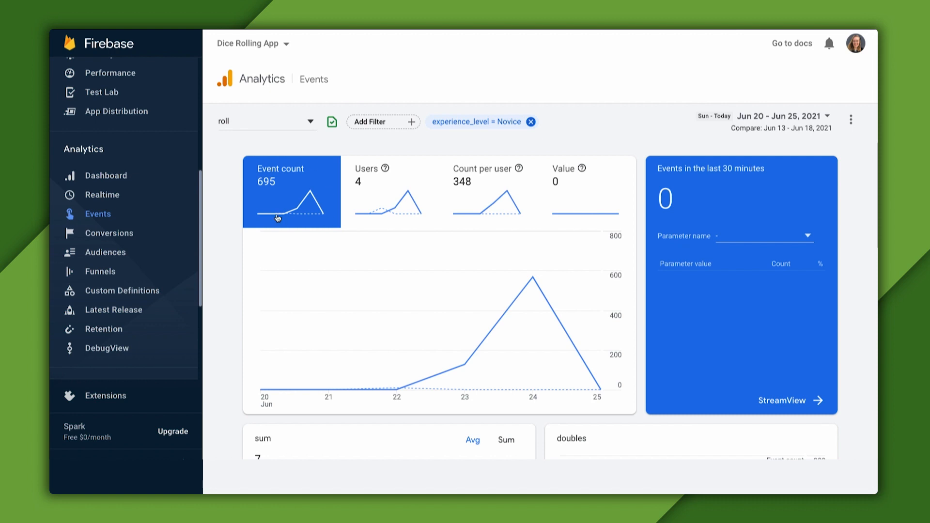
pyautogui.moveTo(344, 231)
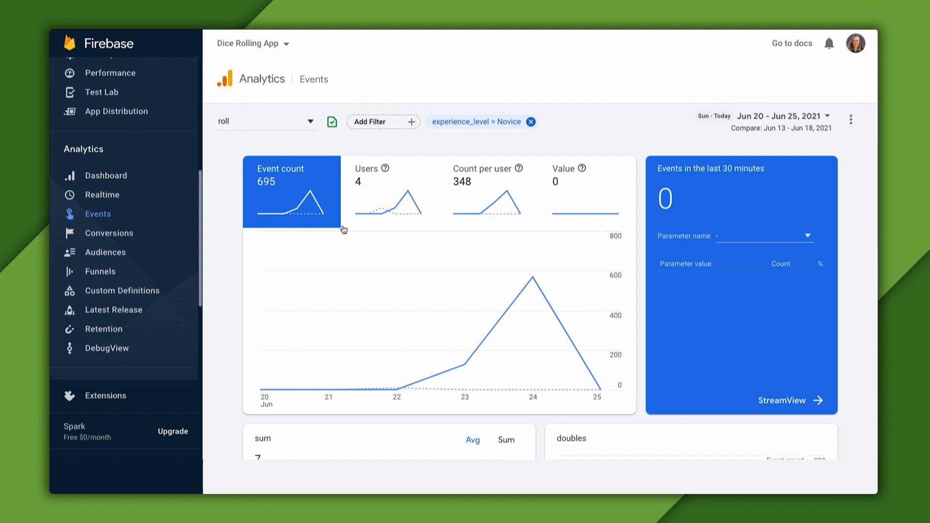
pyautogui.moveTo(395, 225)
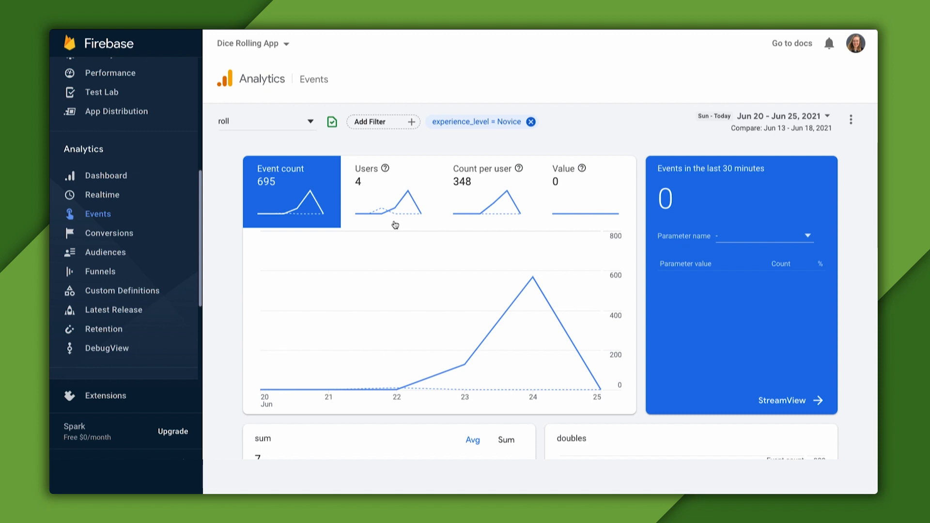
pyautogui.moveTo(328, 390)
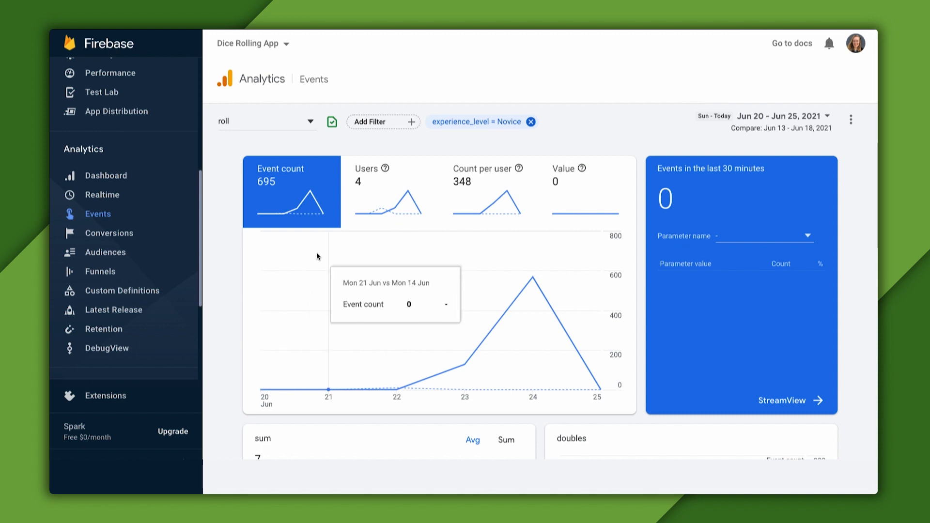